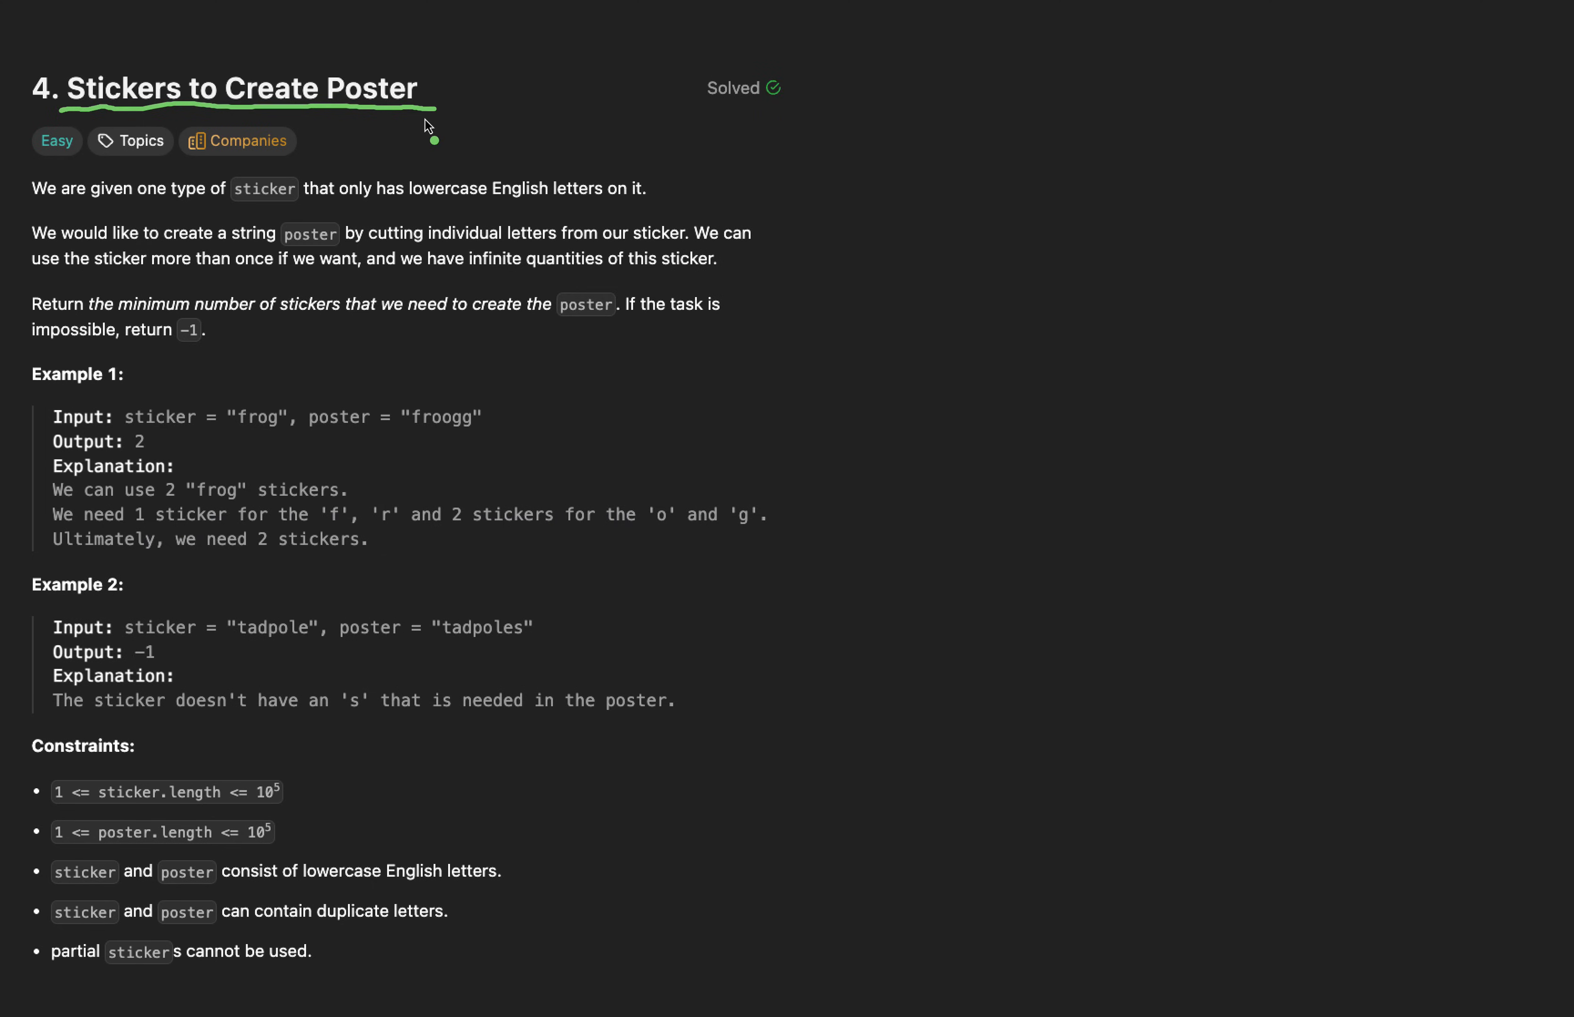
mouse_move(249, 226)
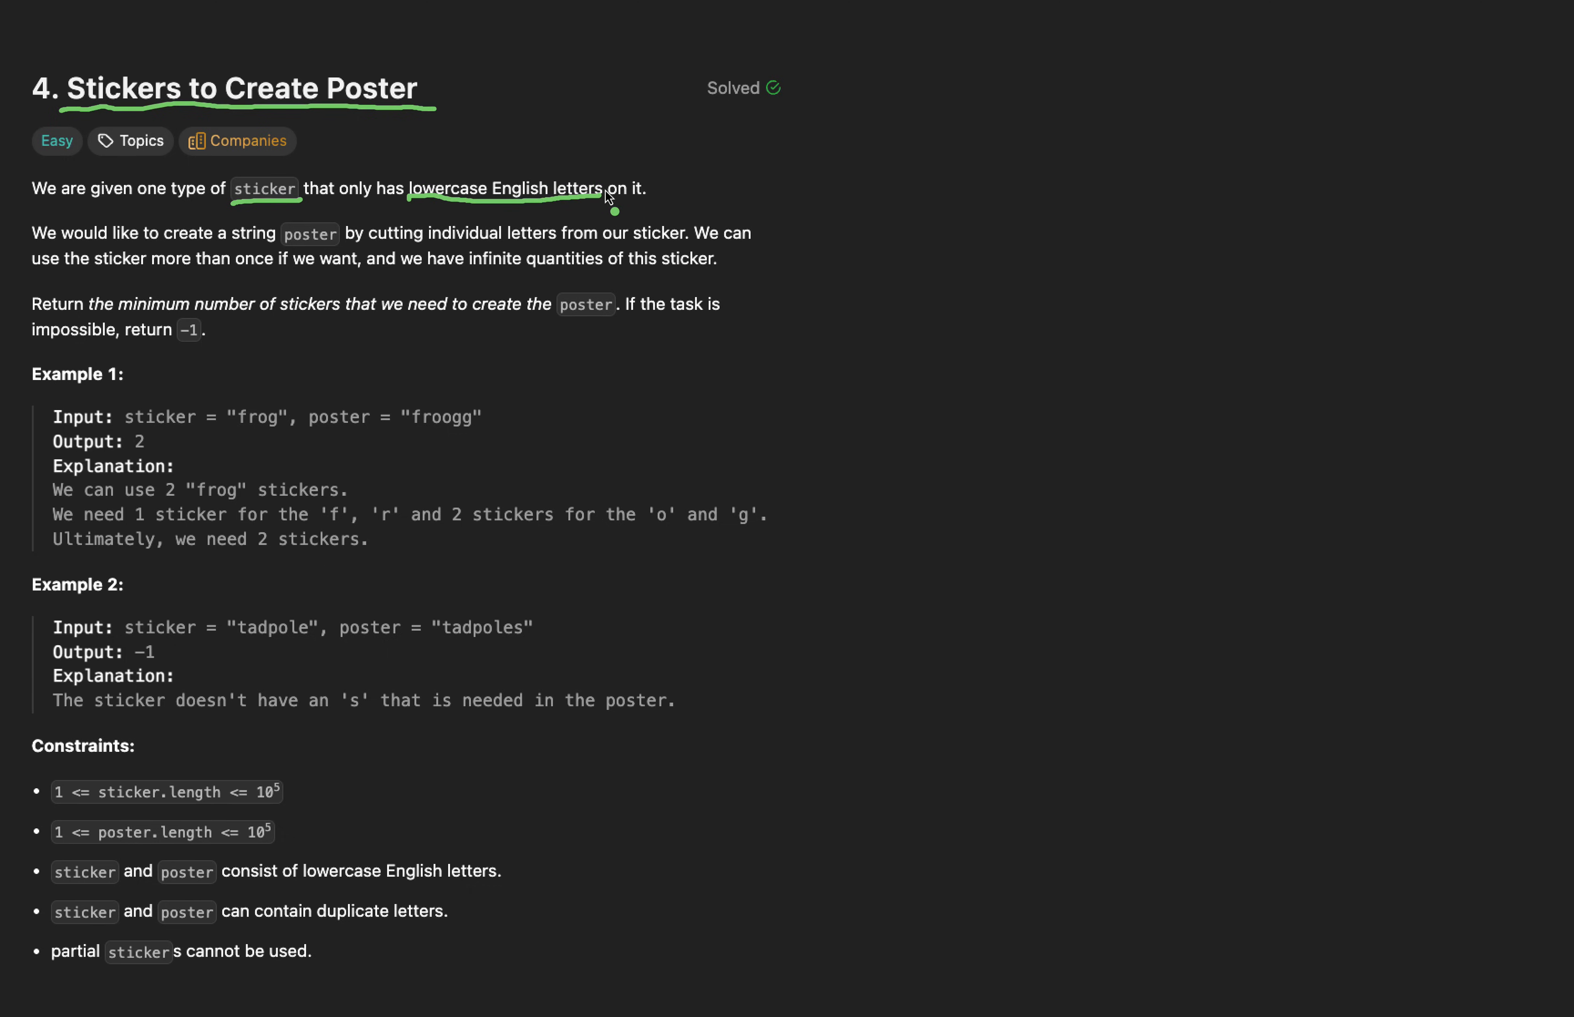
mouse_move(264, 256)
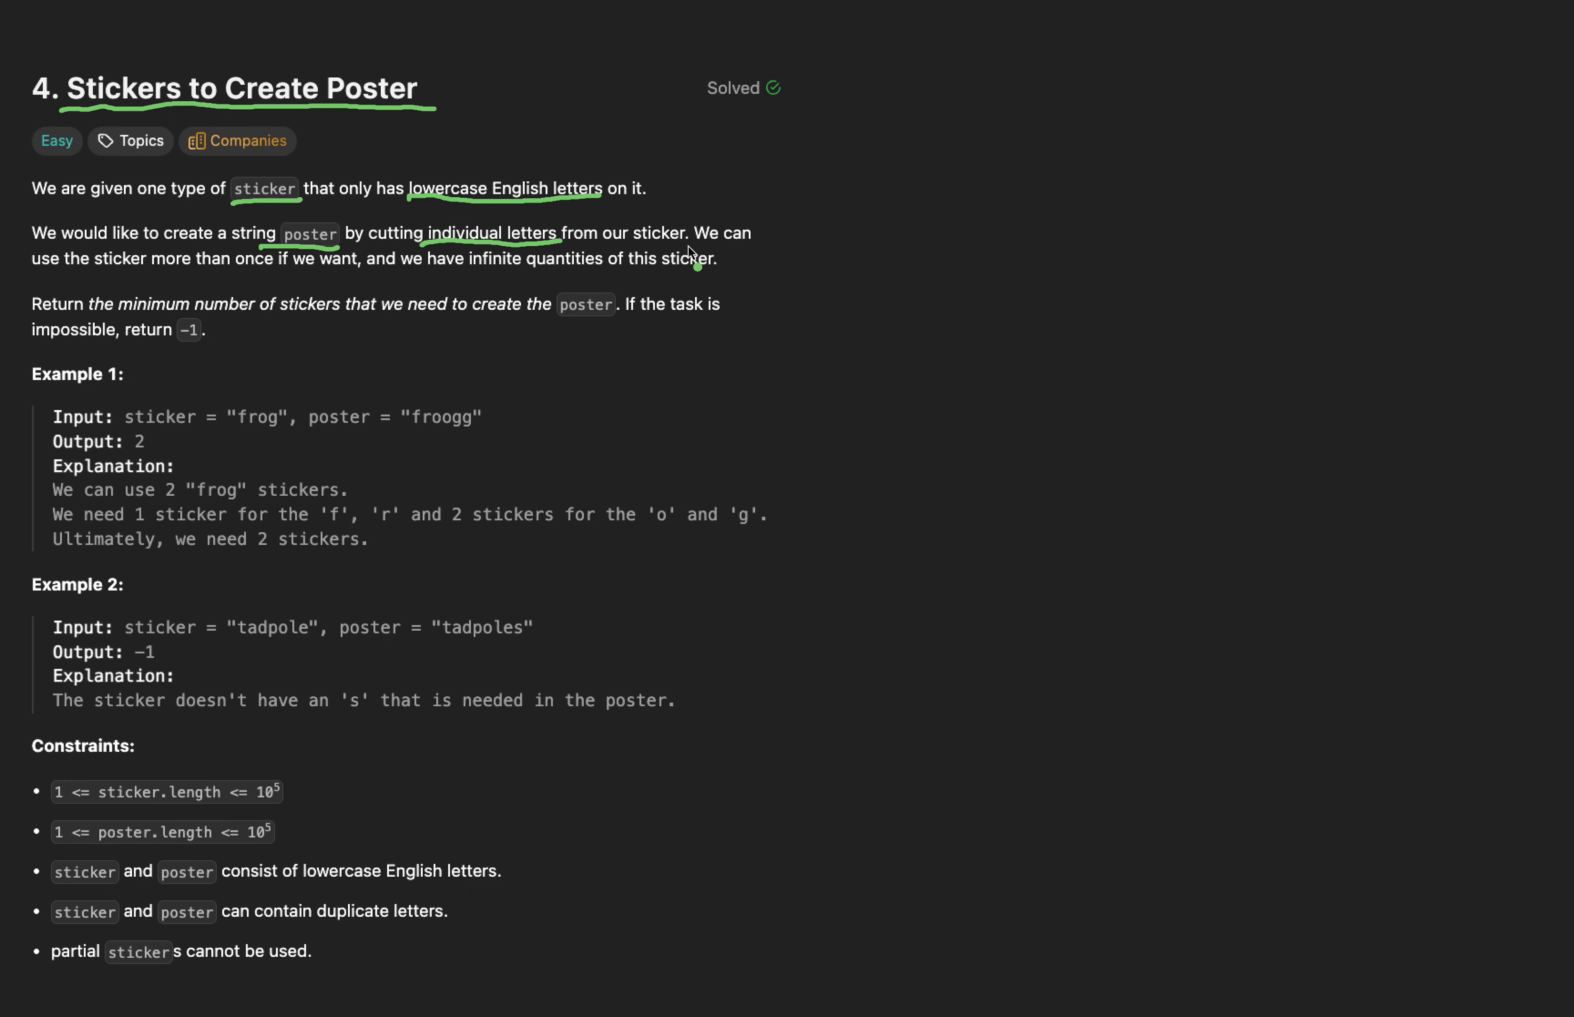
mouse_move(148, 276)
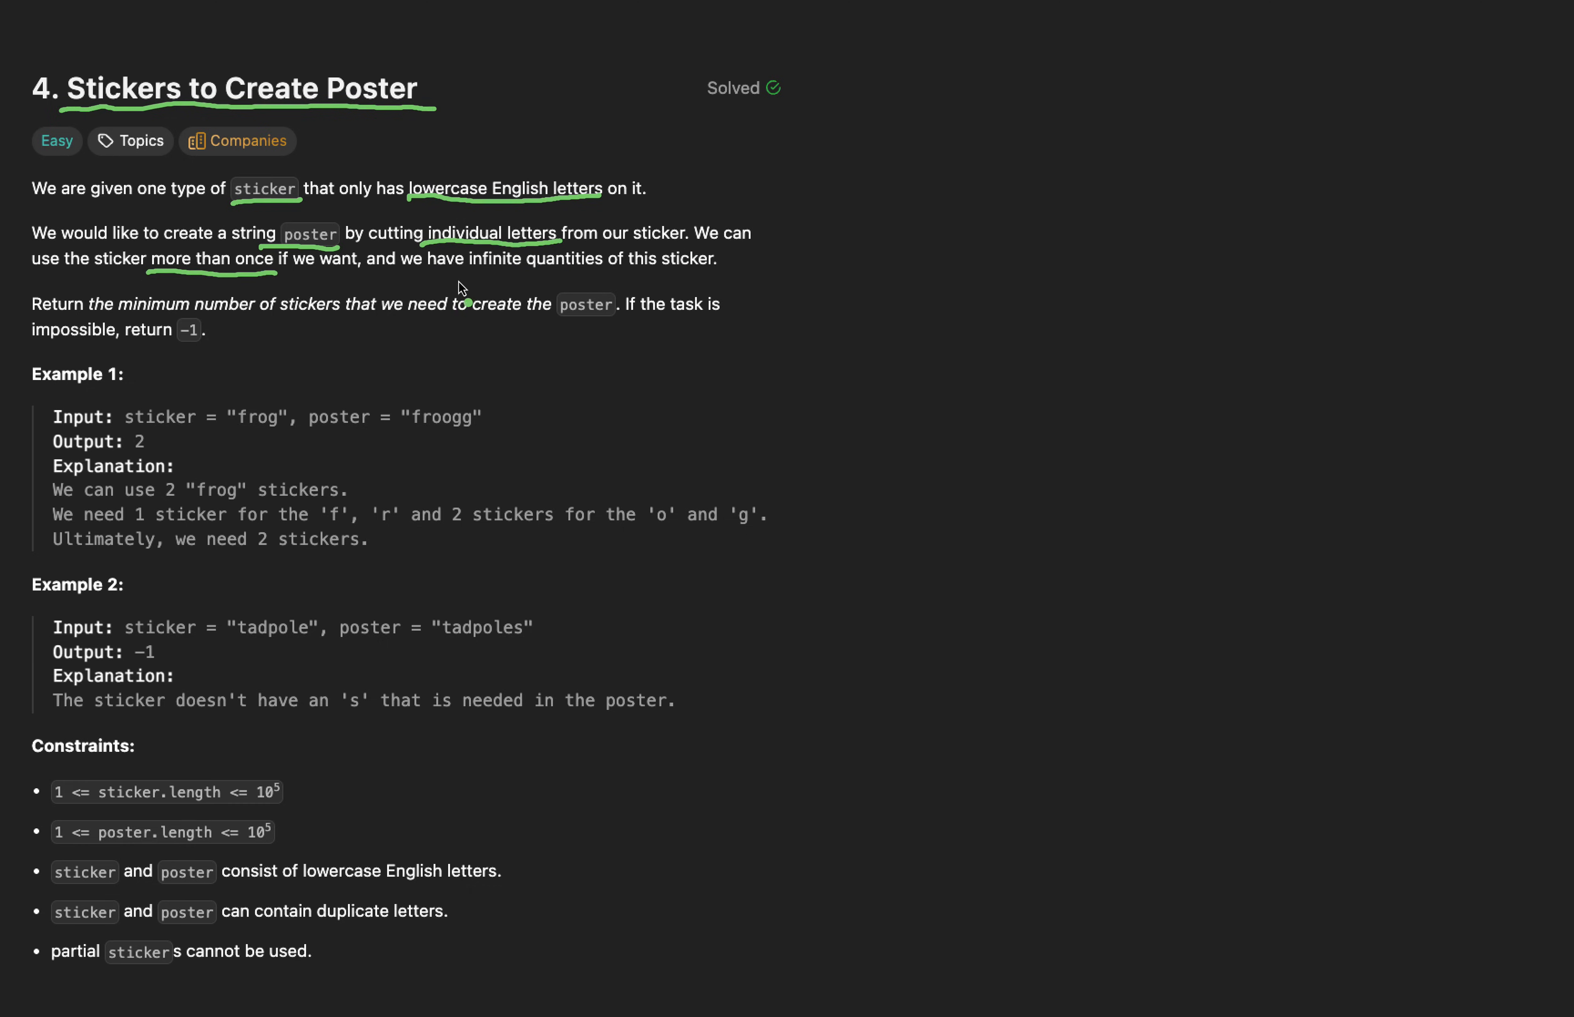
- Underline 'infinite quantities' and mark what the problem asks to return
left_click_drag(462, 272, 635, 272)
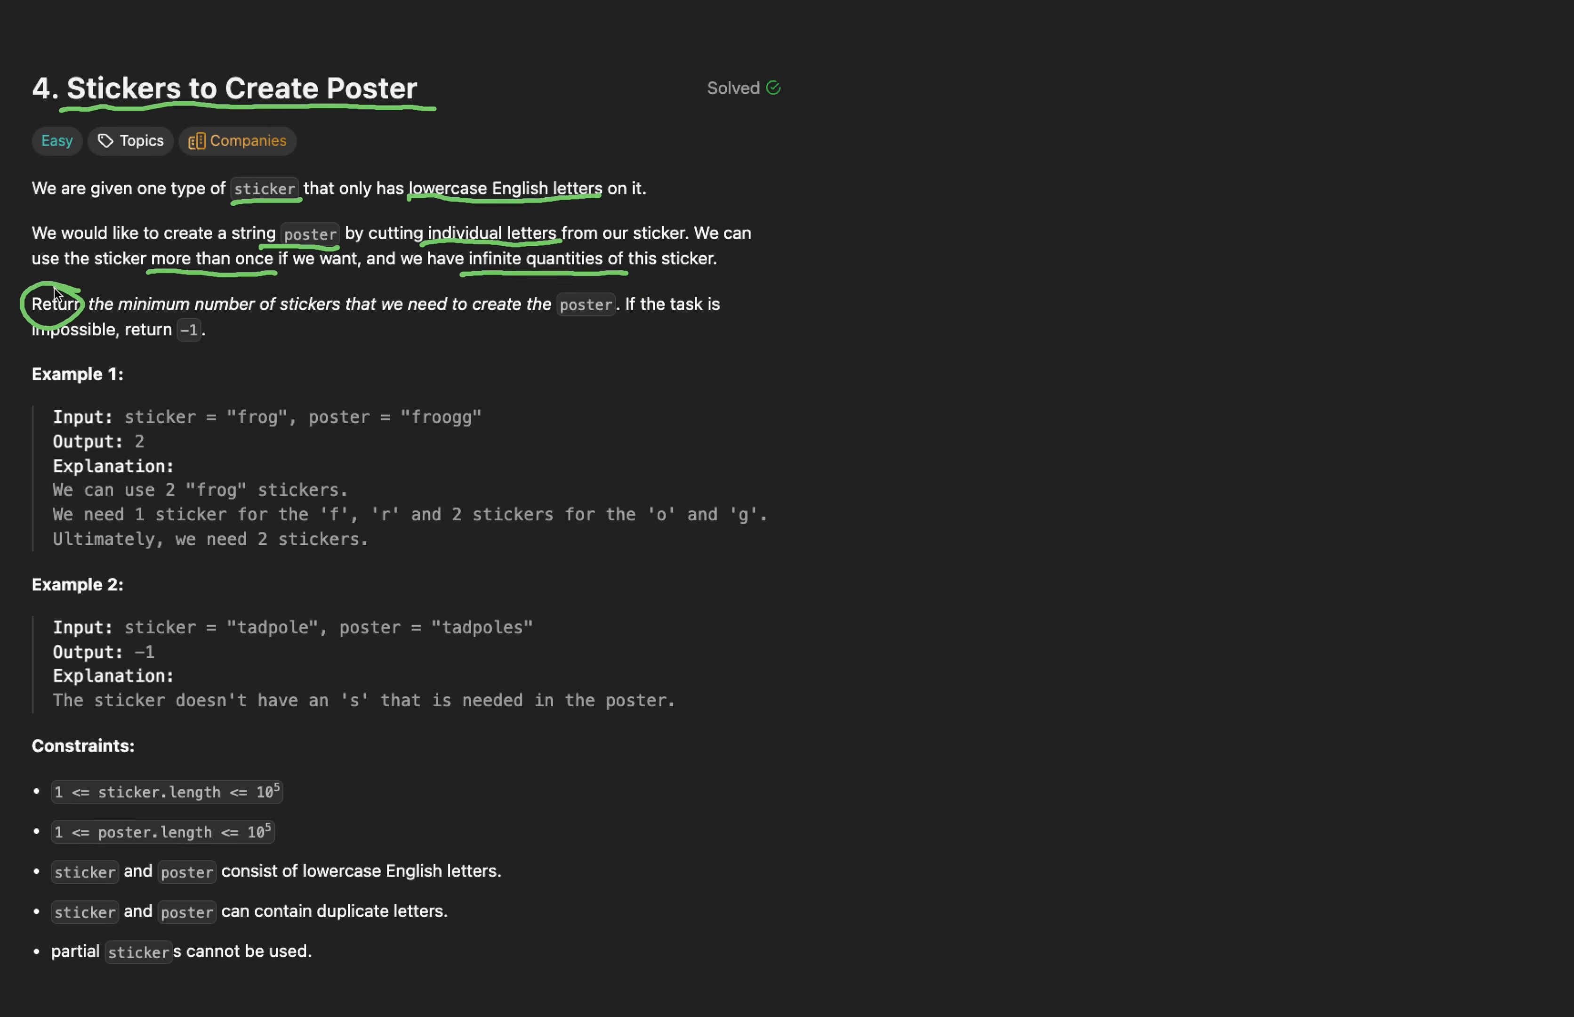
left_click_drag(91, 318, 402, 318)
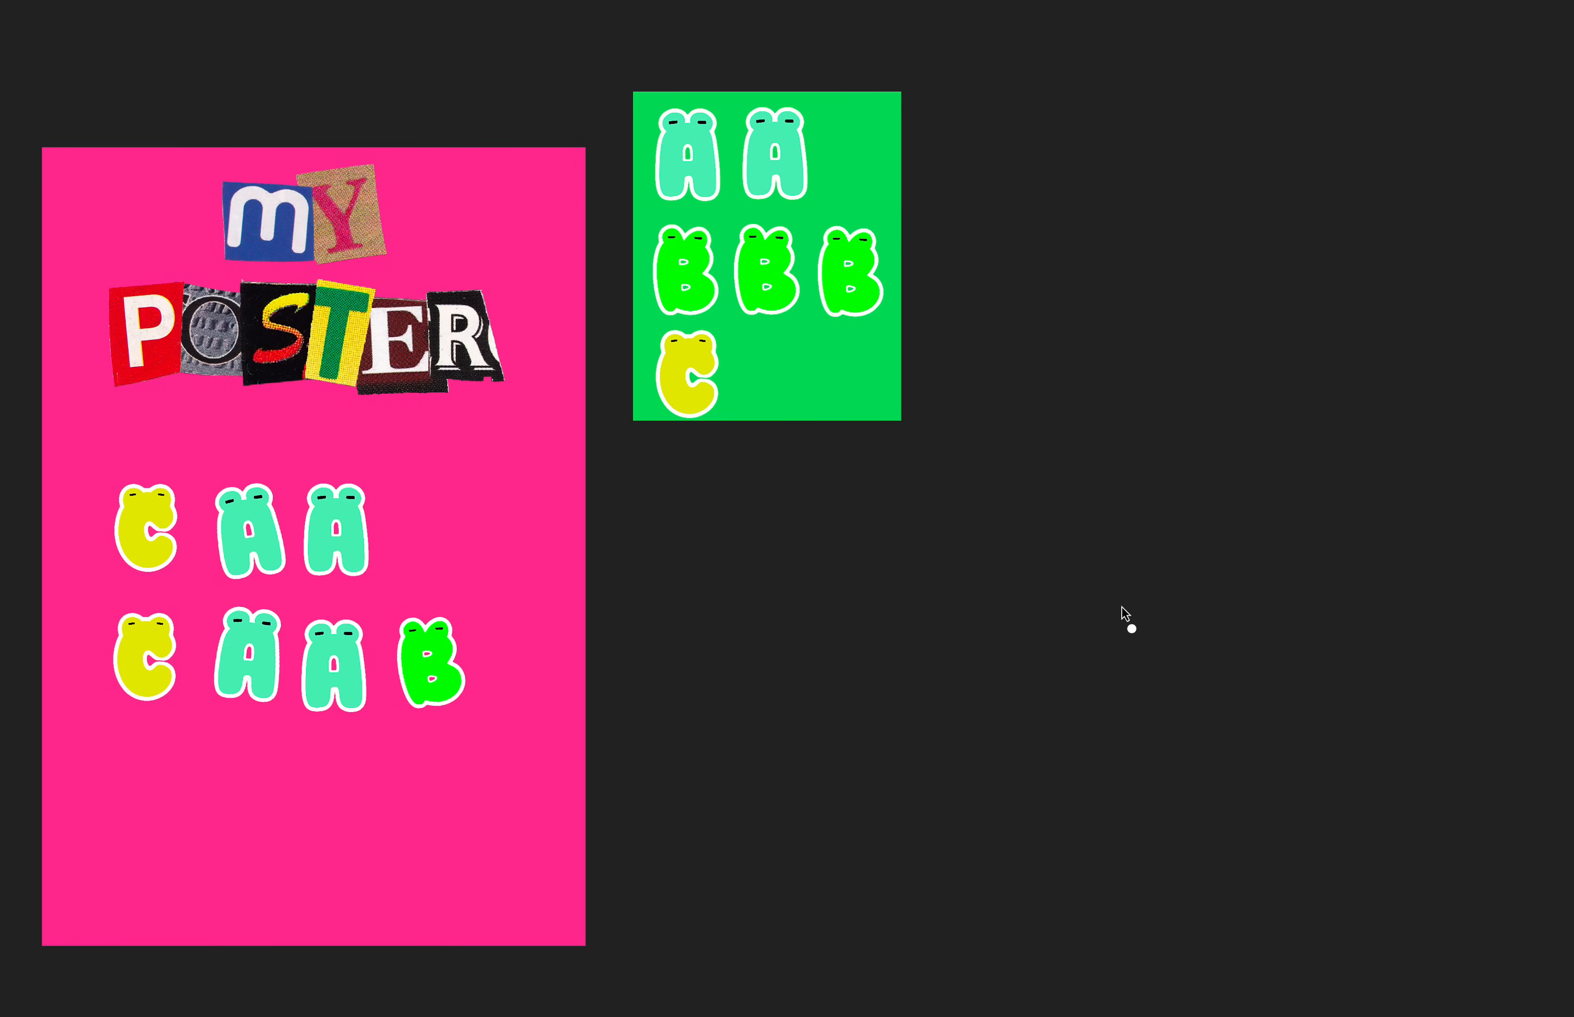
mouse_move(472, 217)
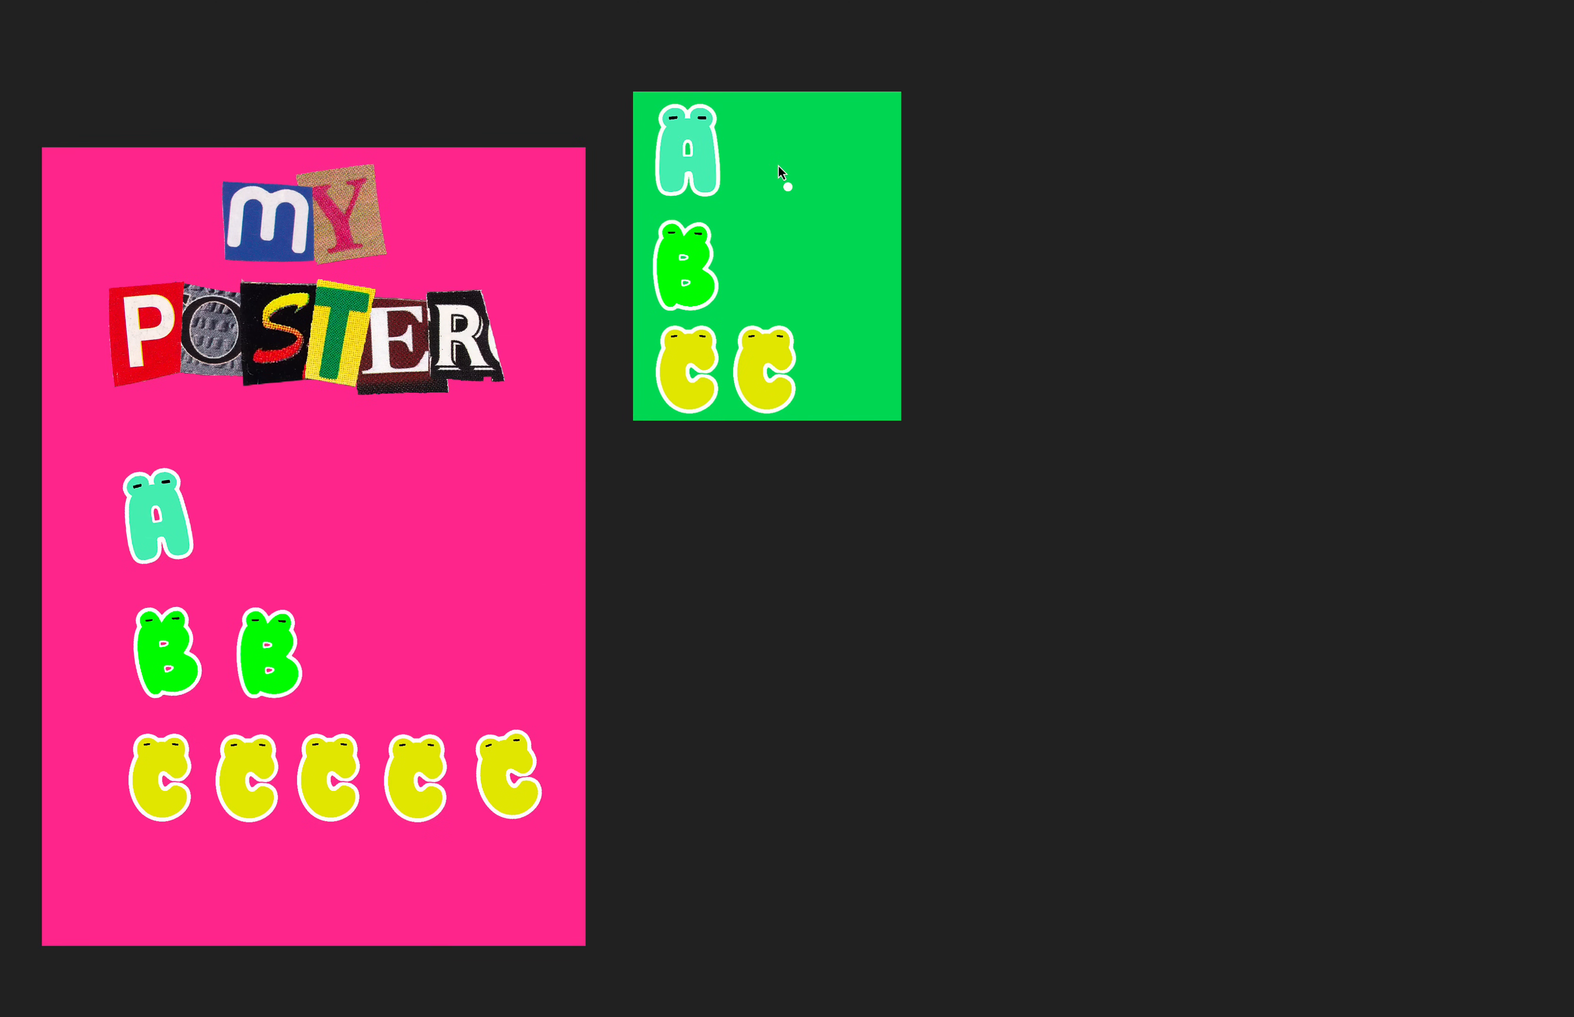
mouse_move(1196, 509)
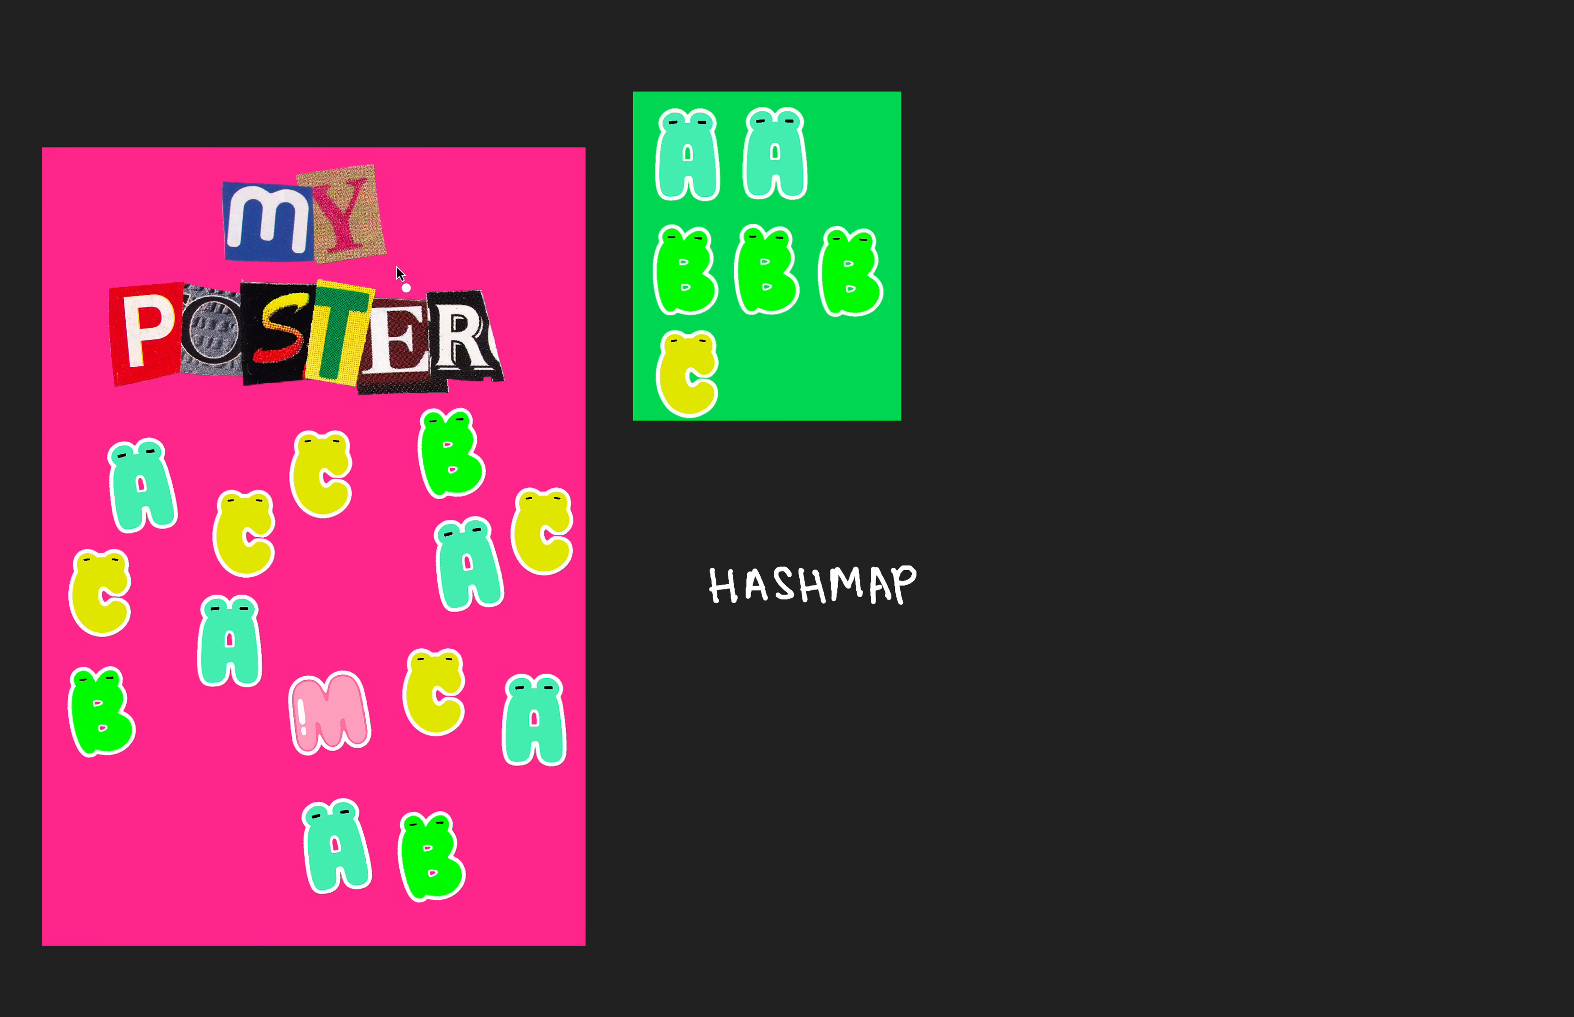
mouse_move(878, 842)
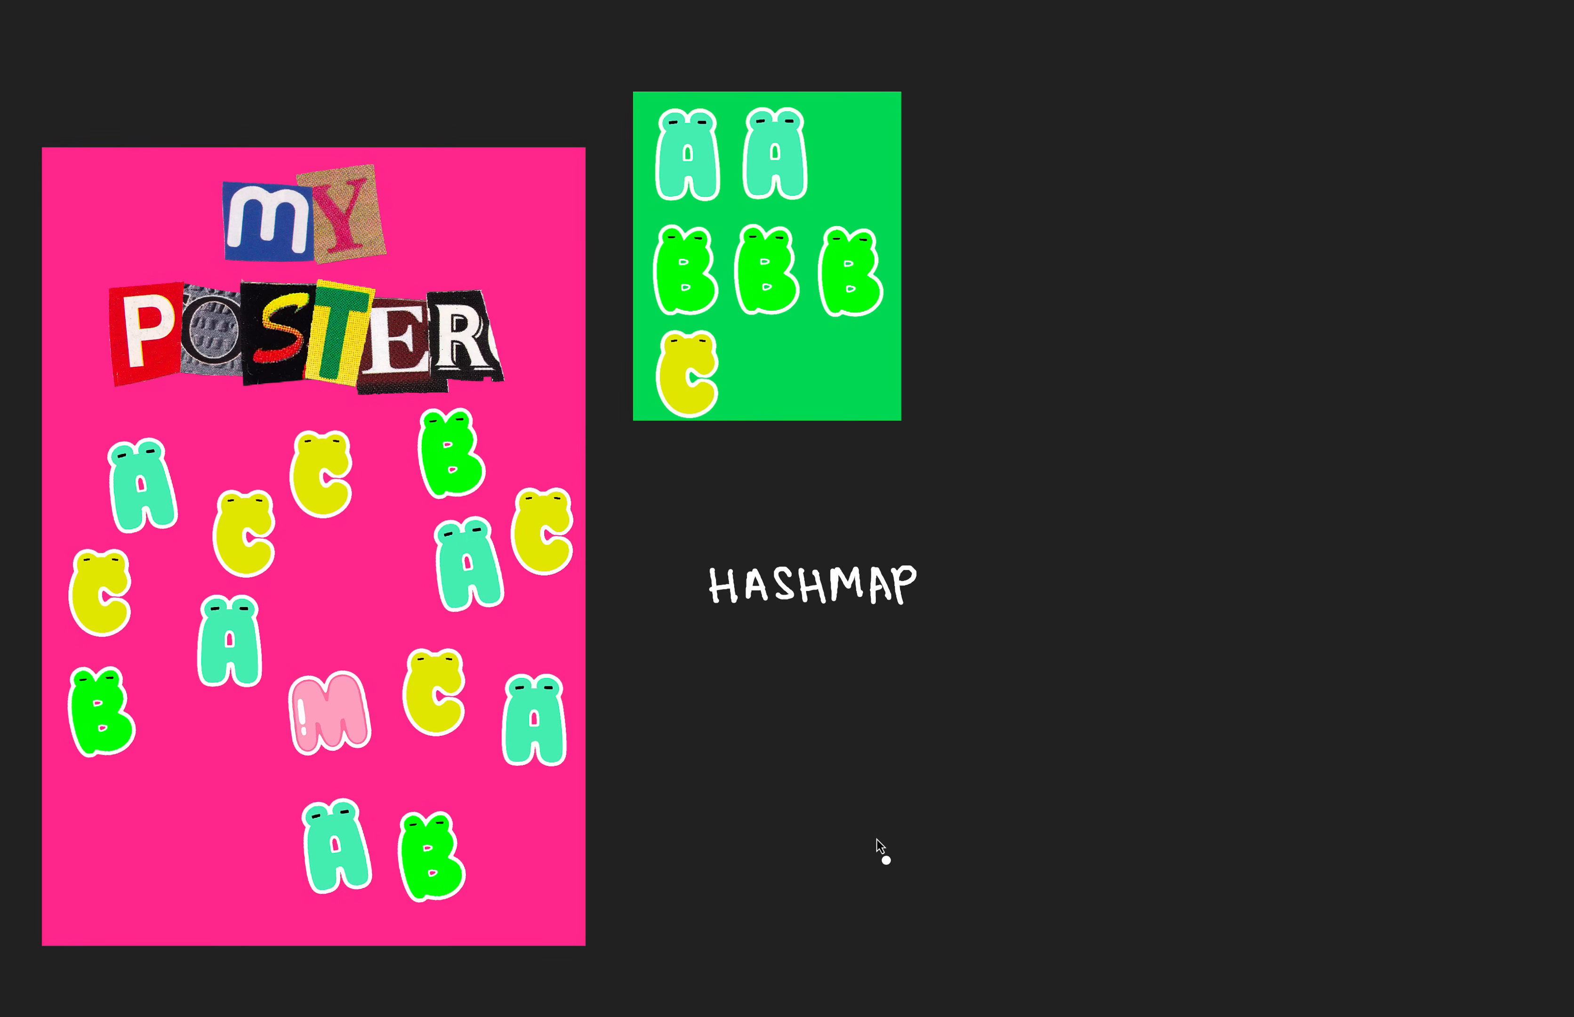
mouse_move(639, 710)
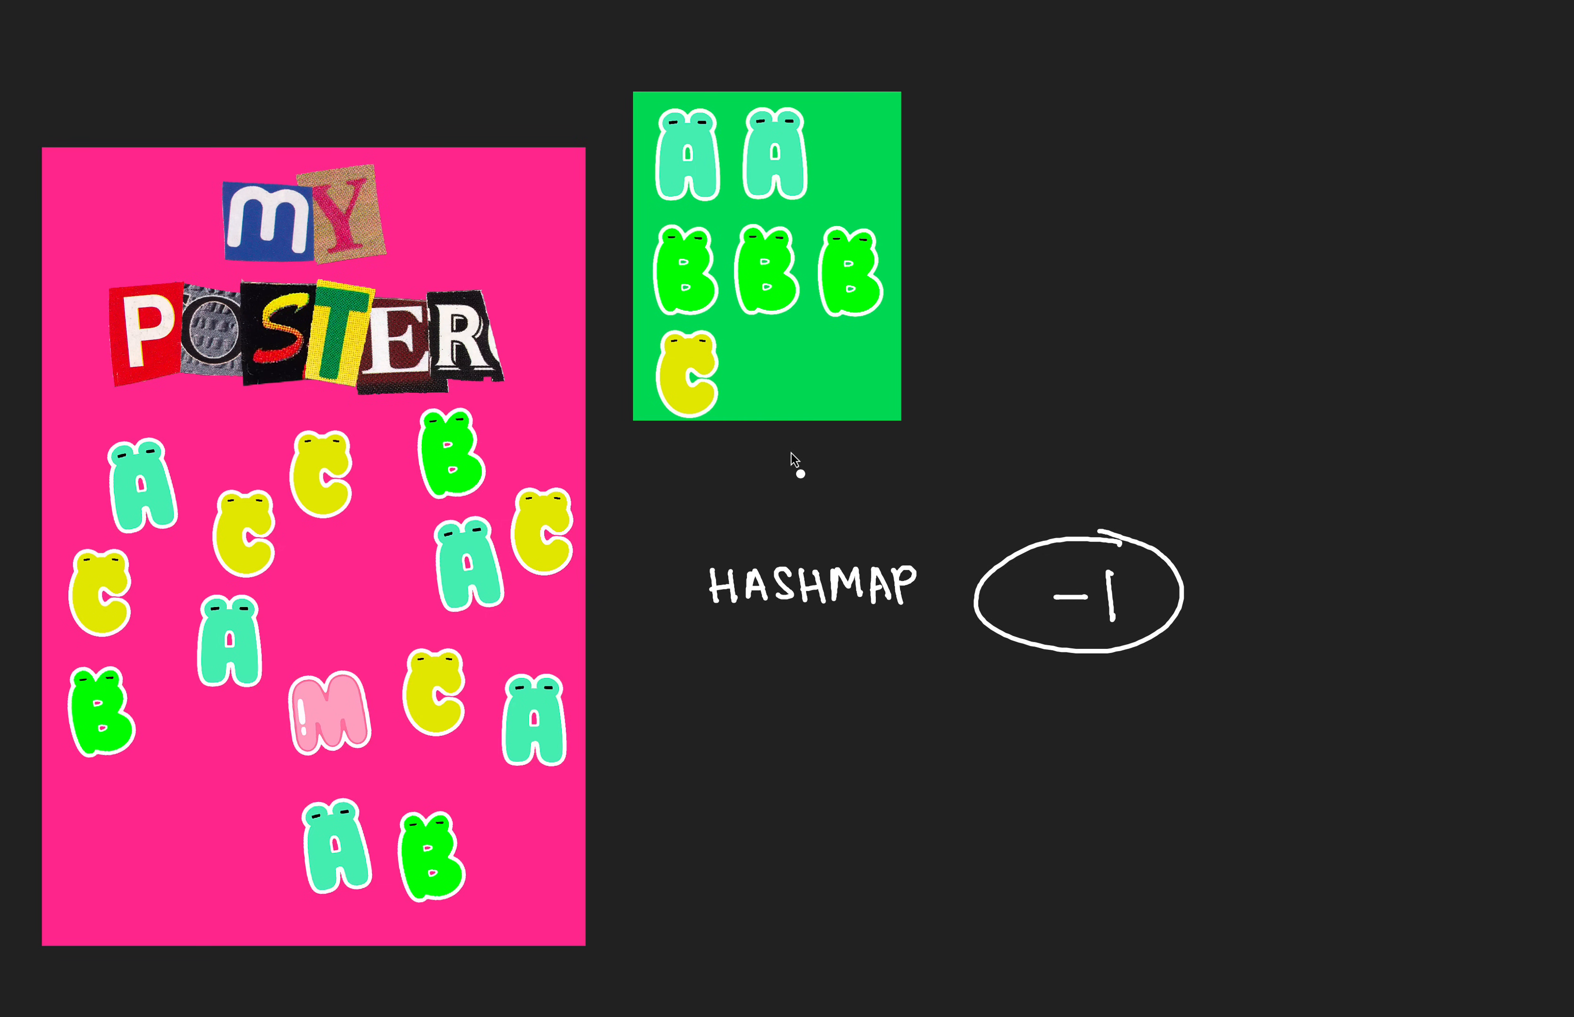
mouse_move(788, 670)
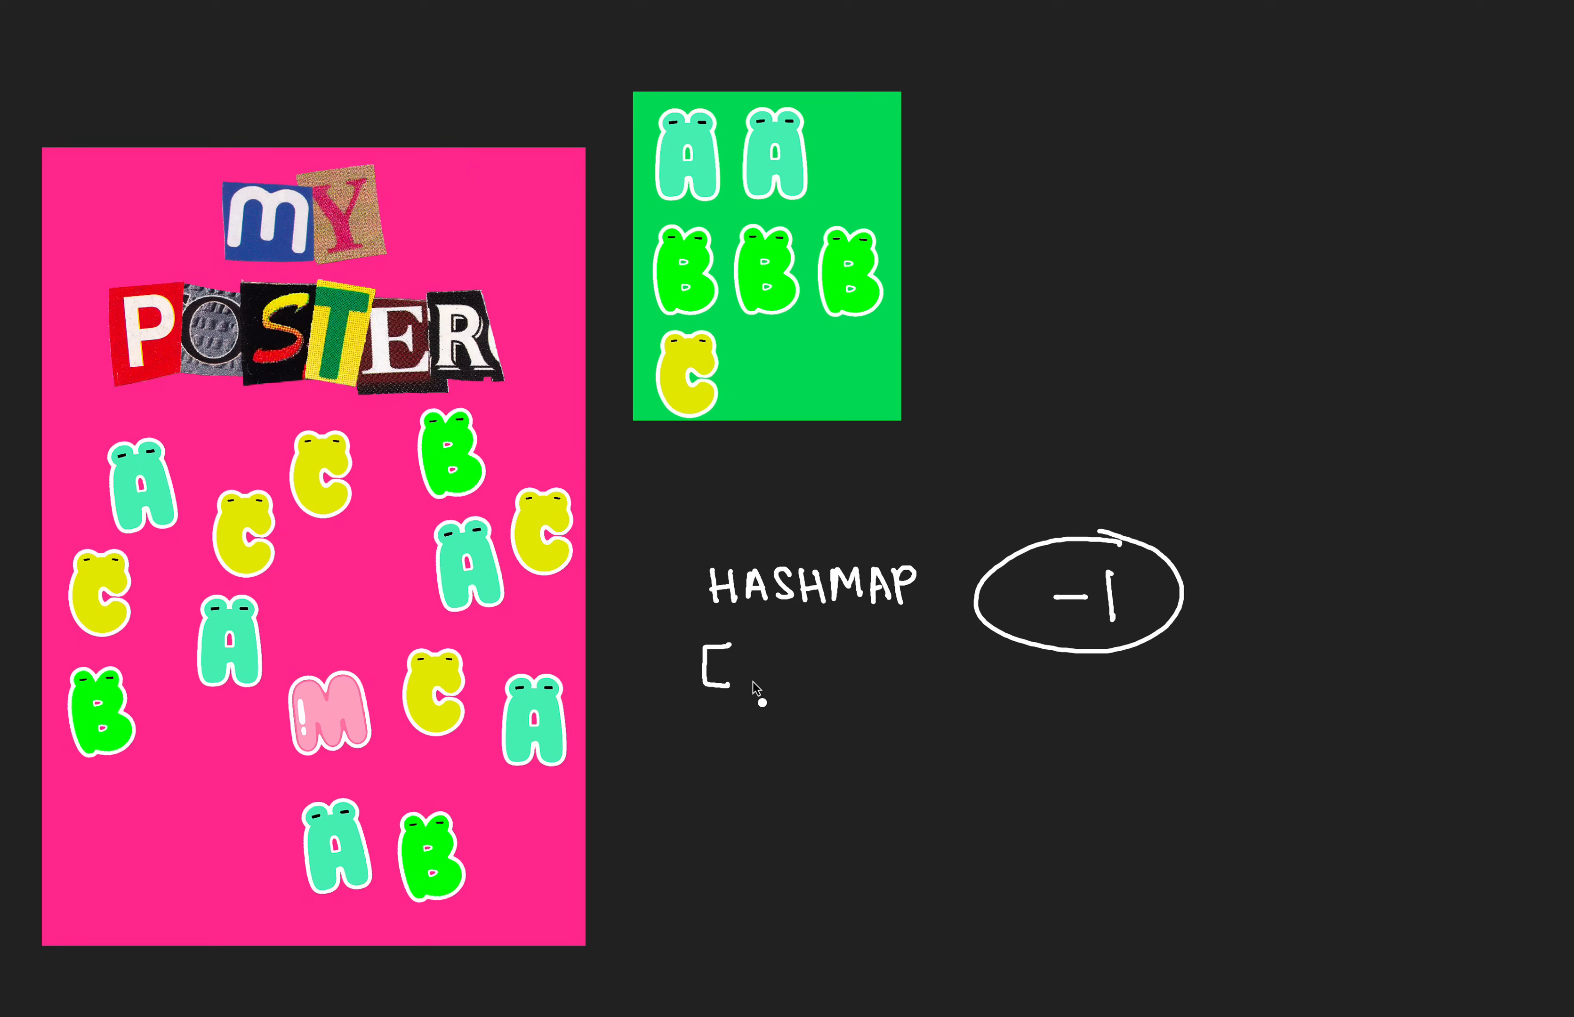
type("o...")
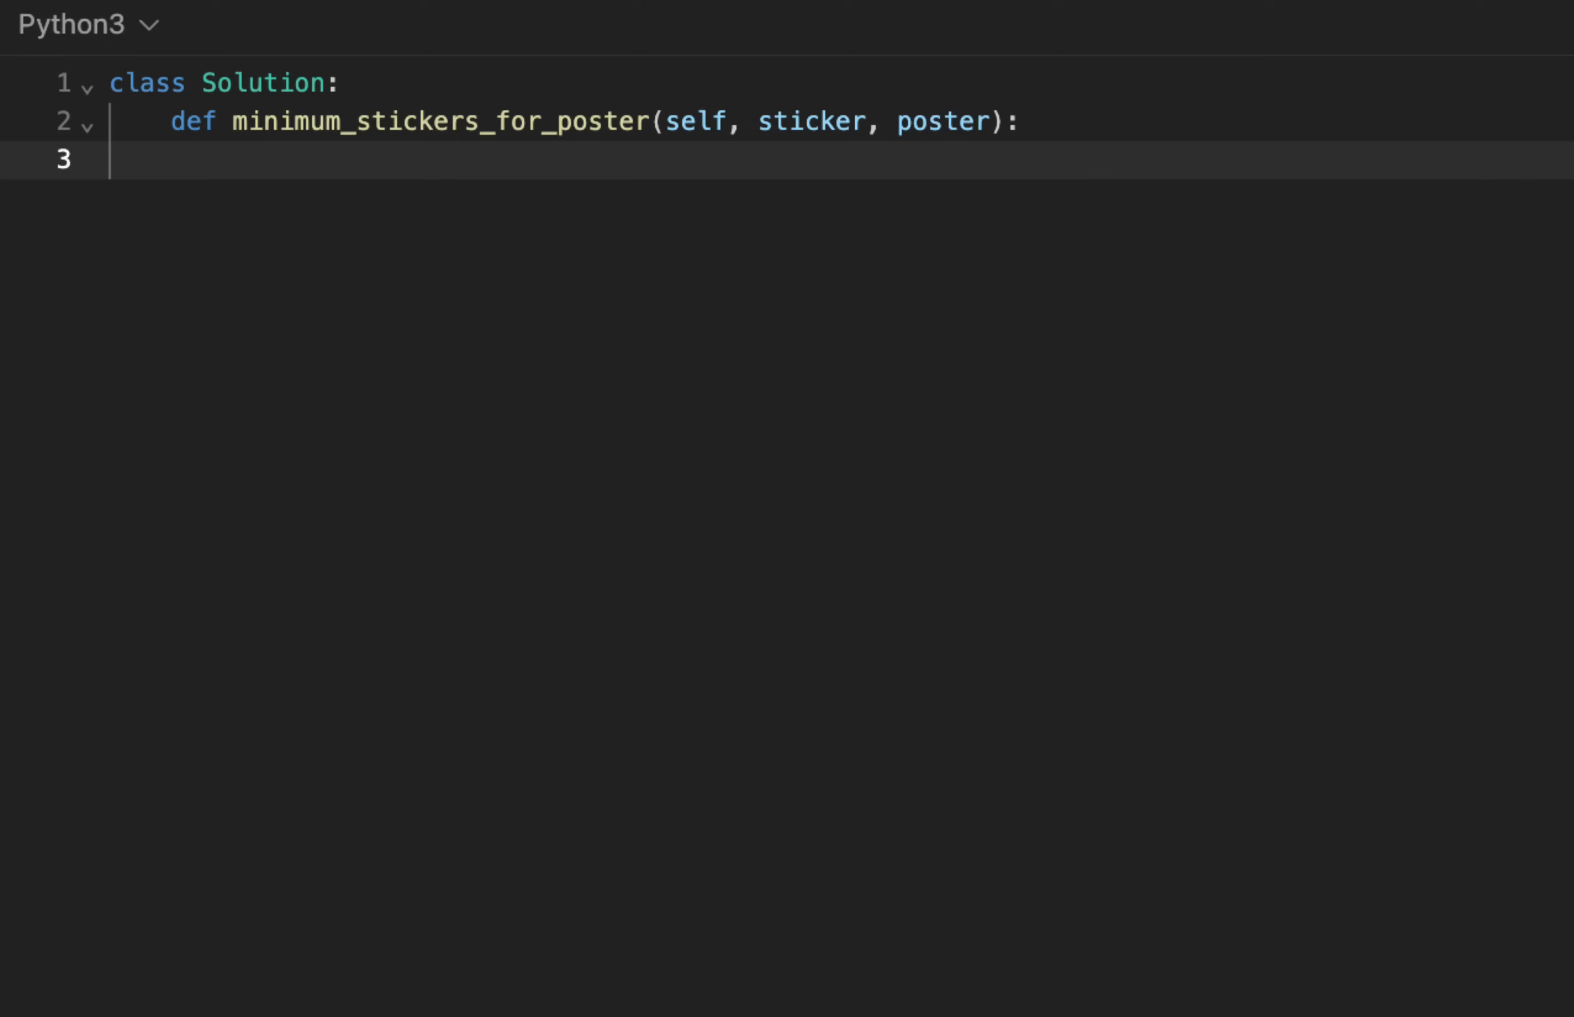
- Create sticker_freqs as a defaultdict and count each letter of sticker in it
key("Tab")
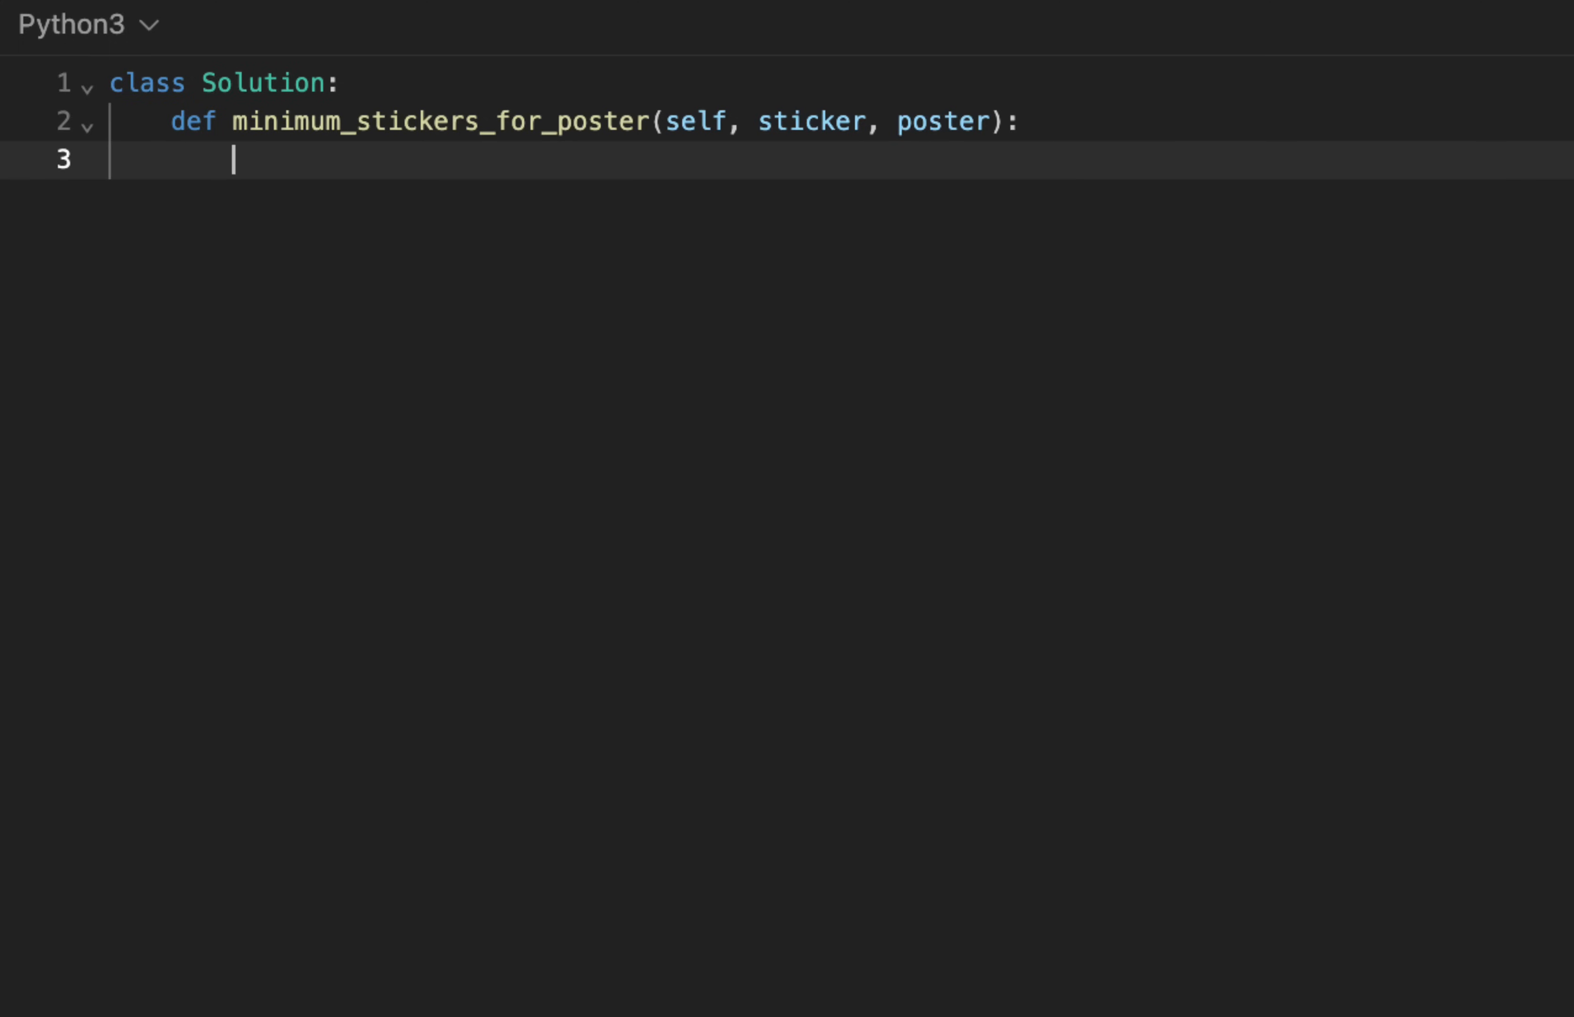
type("sticker_freqs")
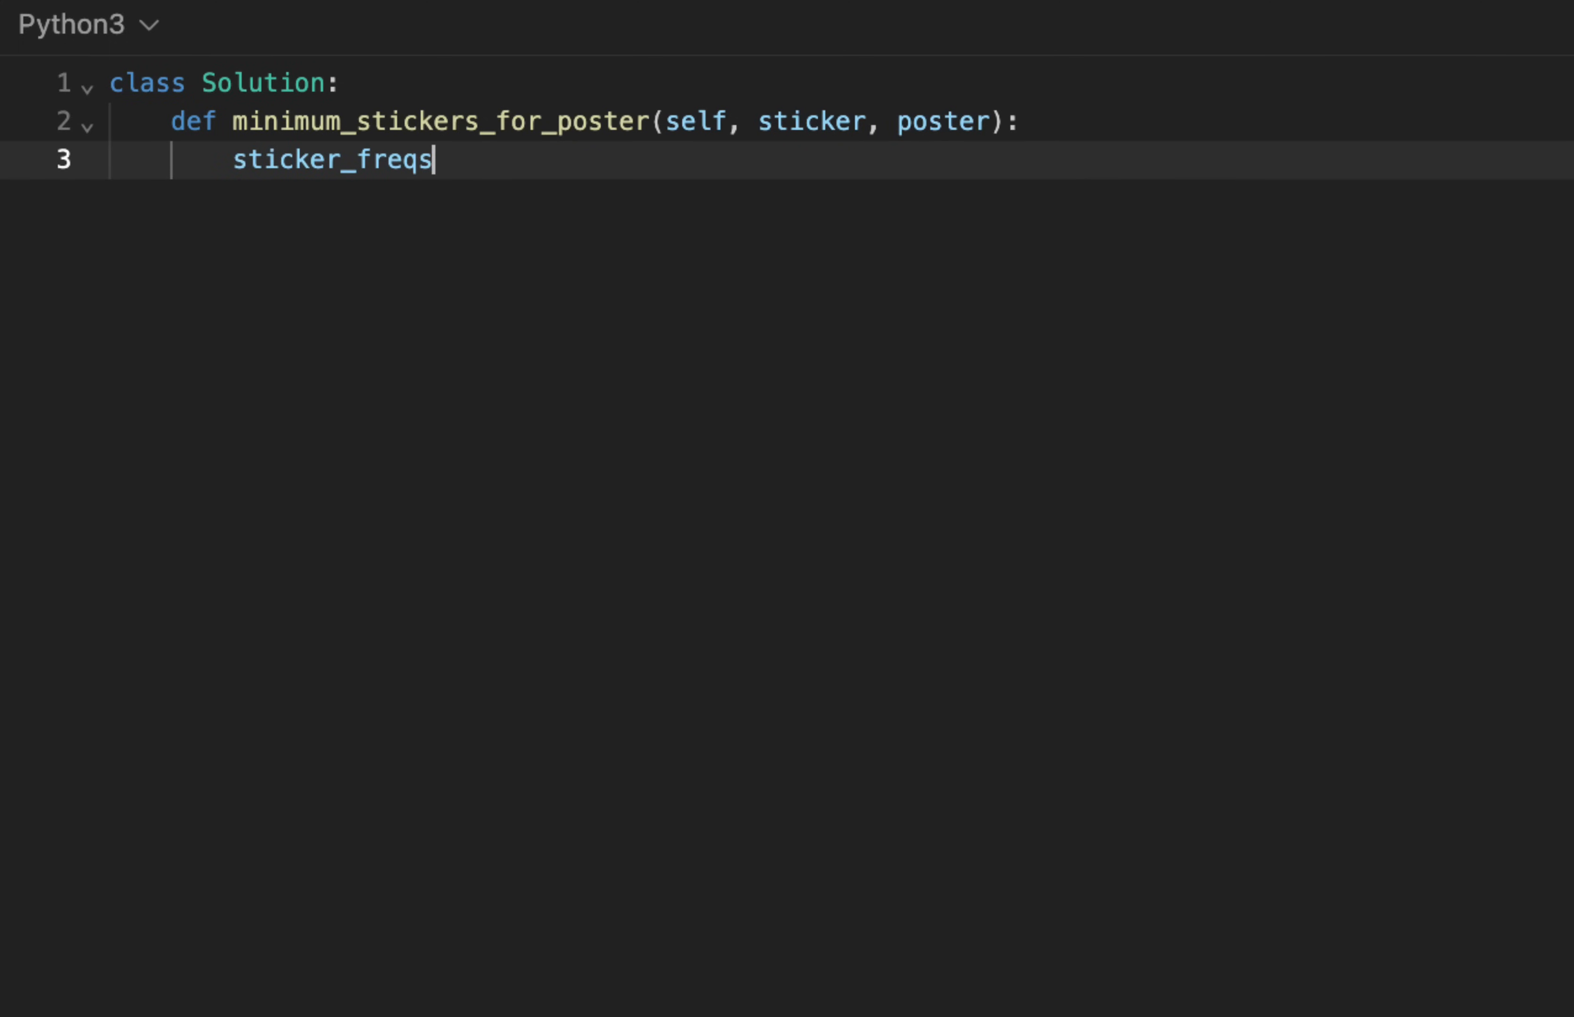
type("= defaultdict(int")
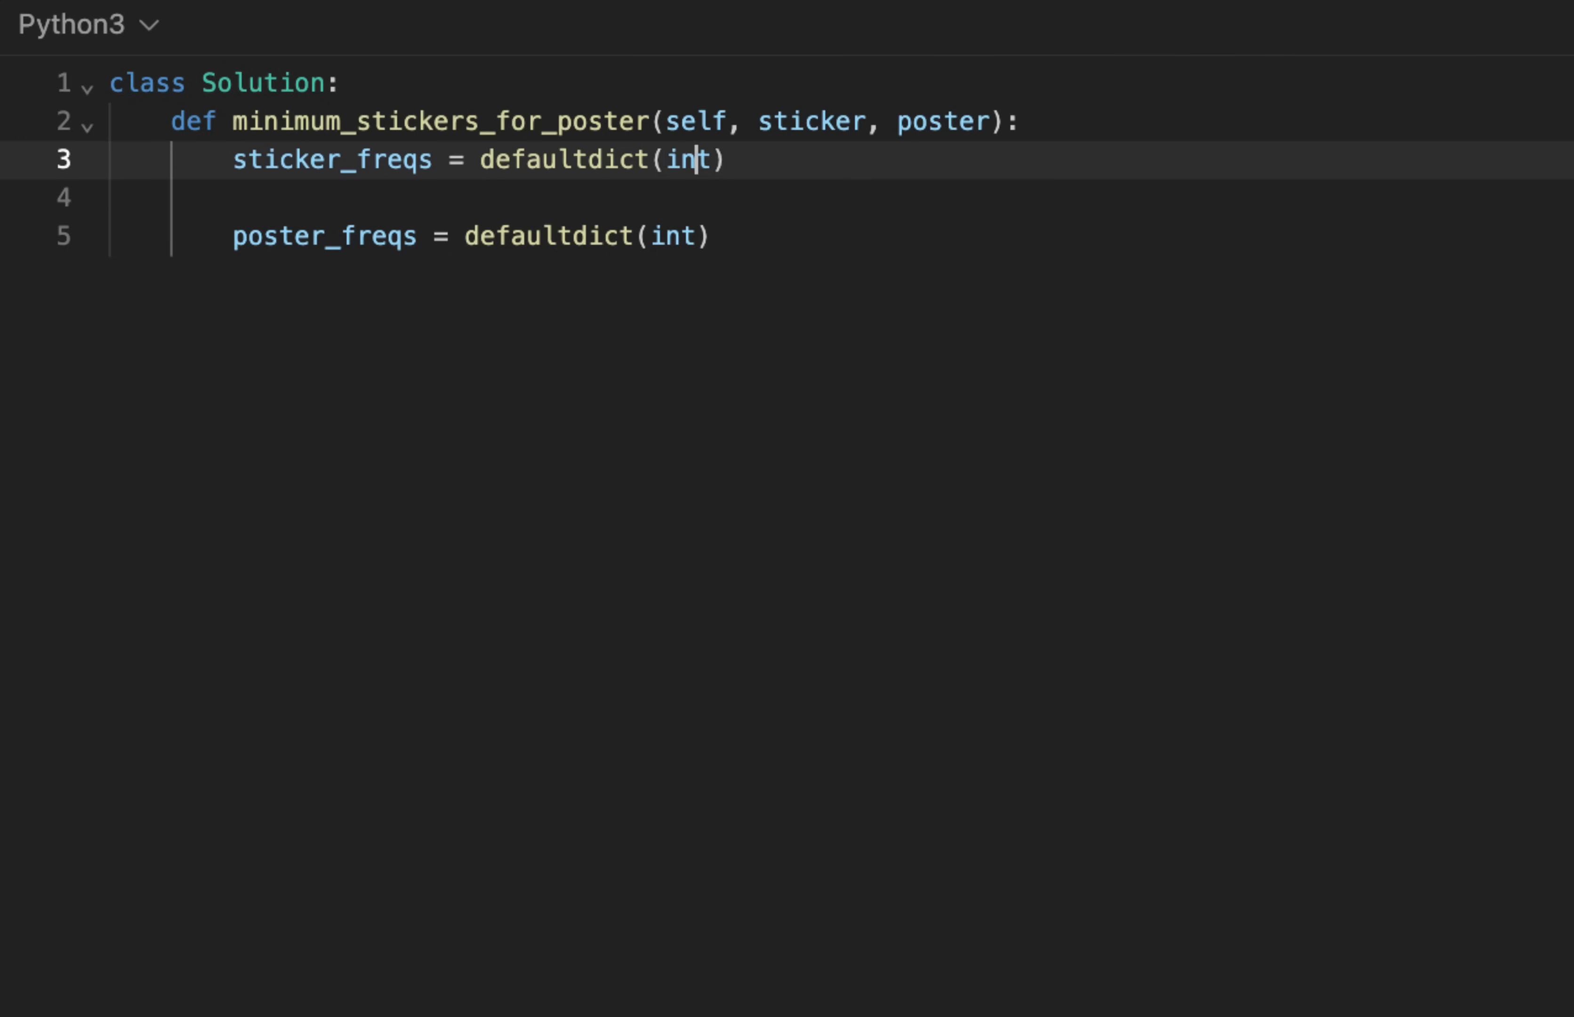
type("for letter i")
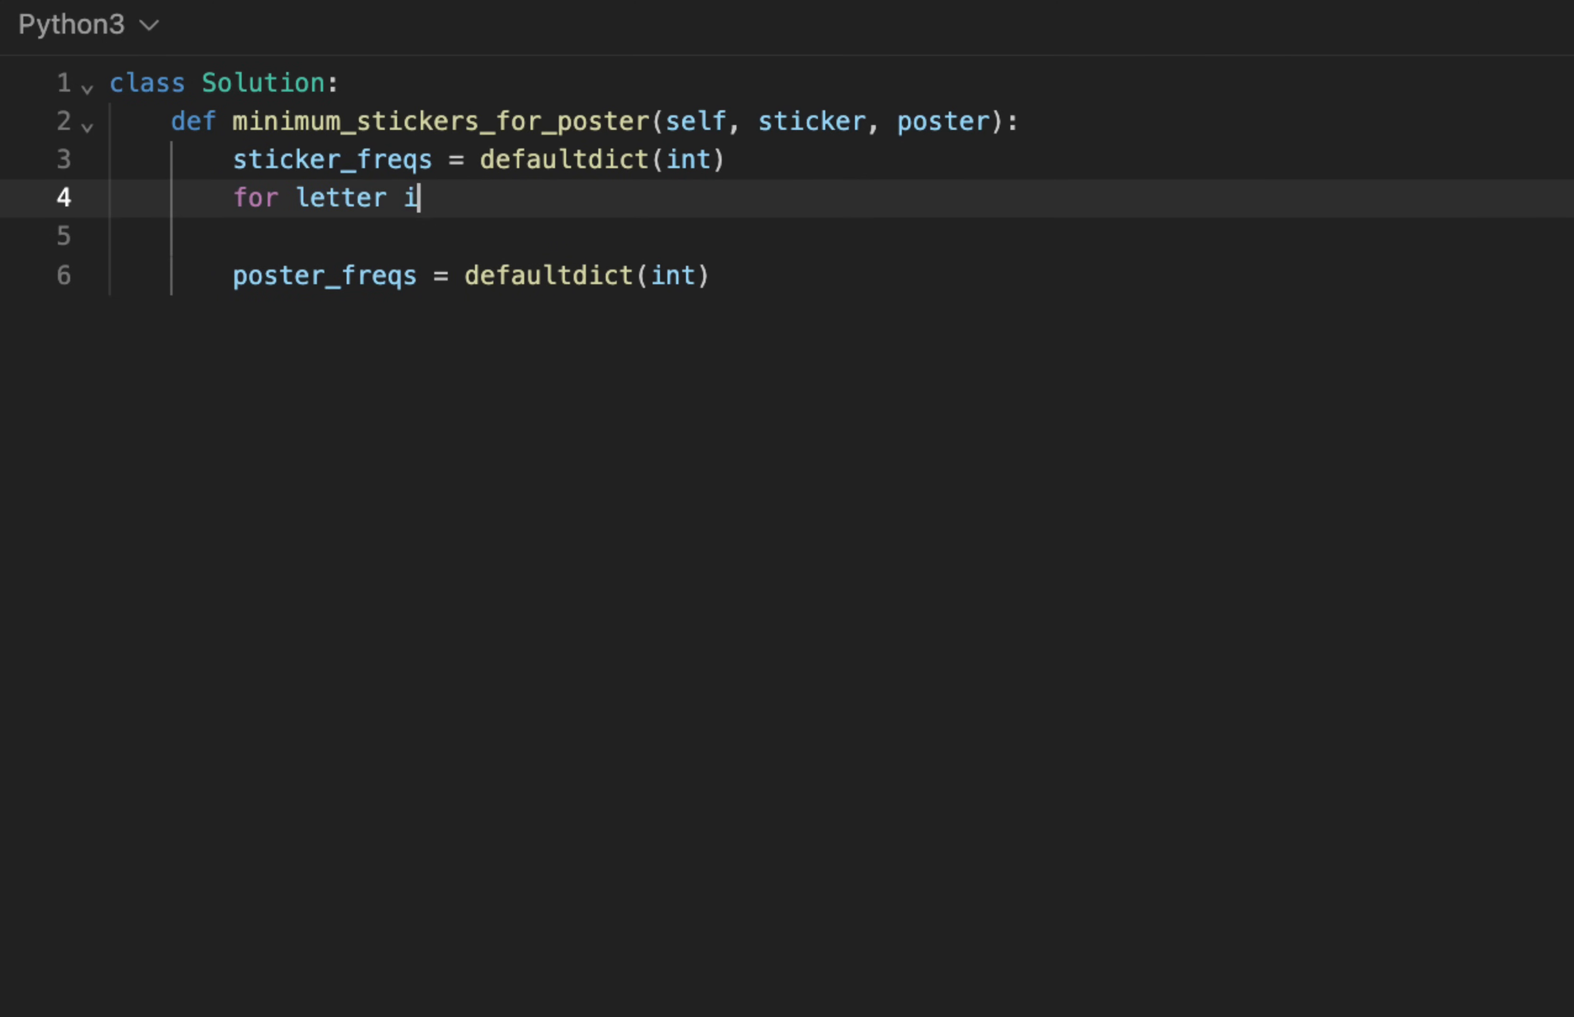
type("n sticker:")
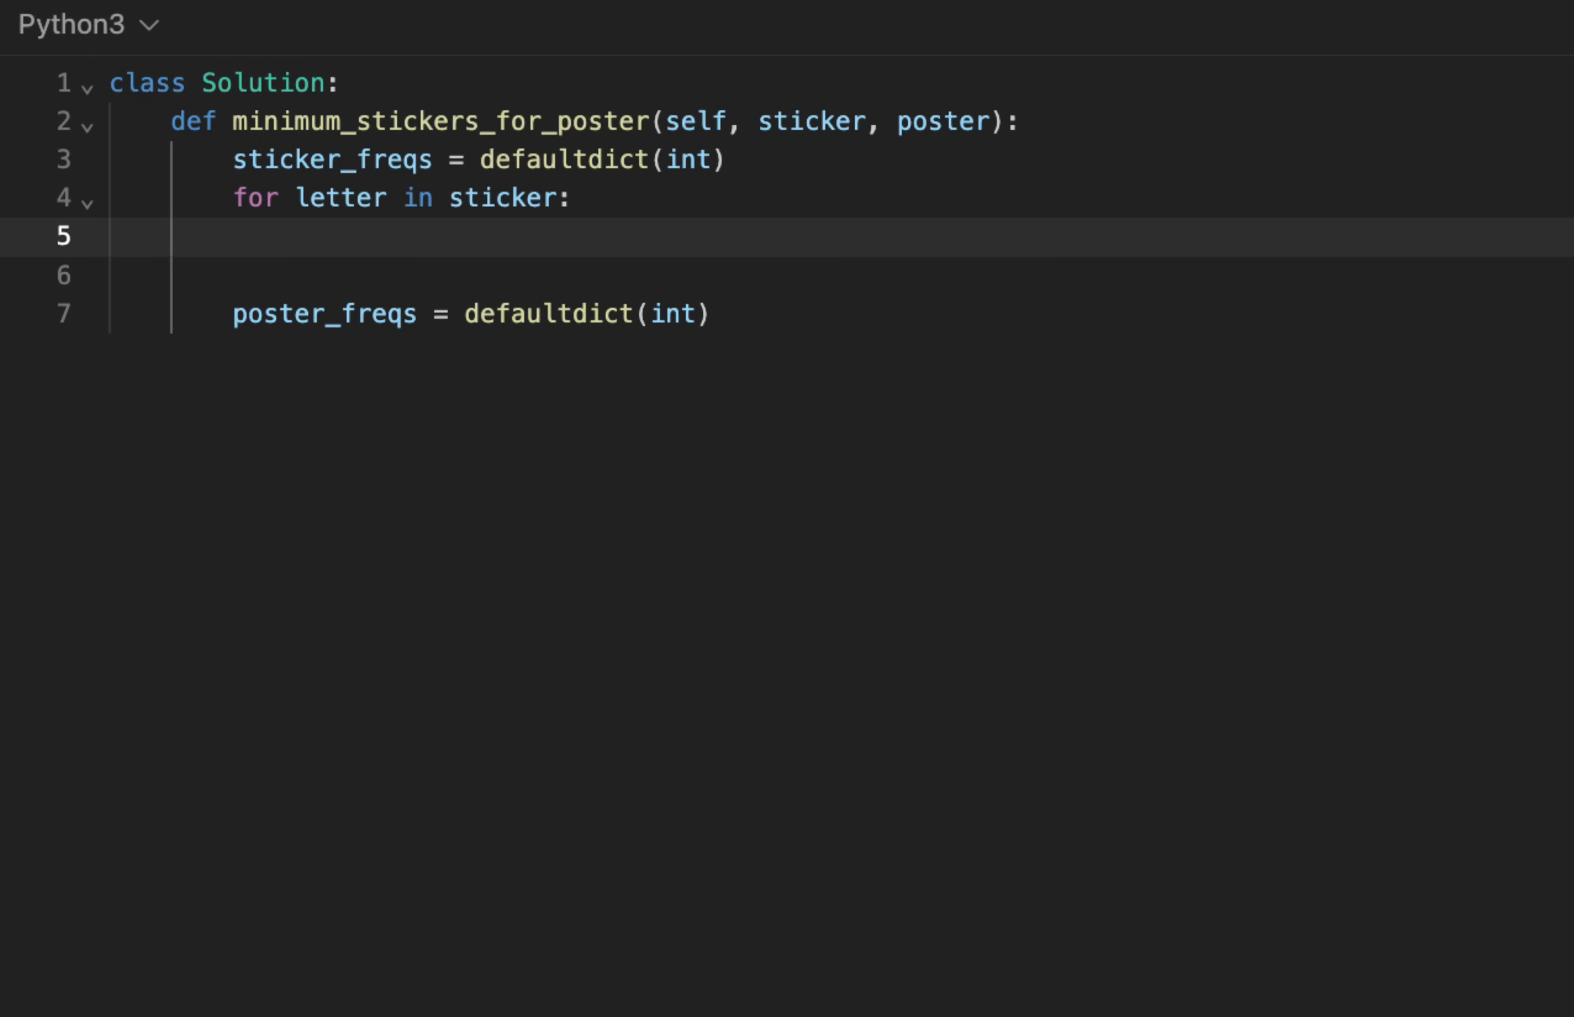
type("sticker")
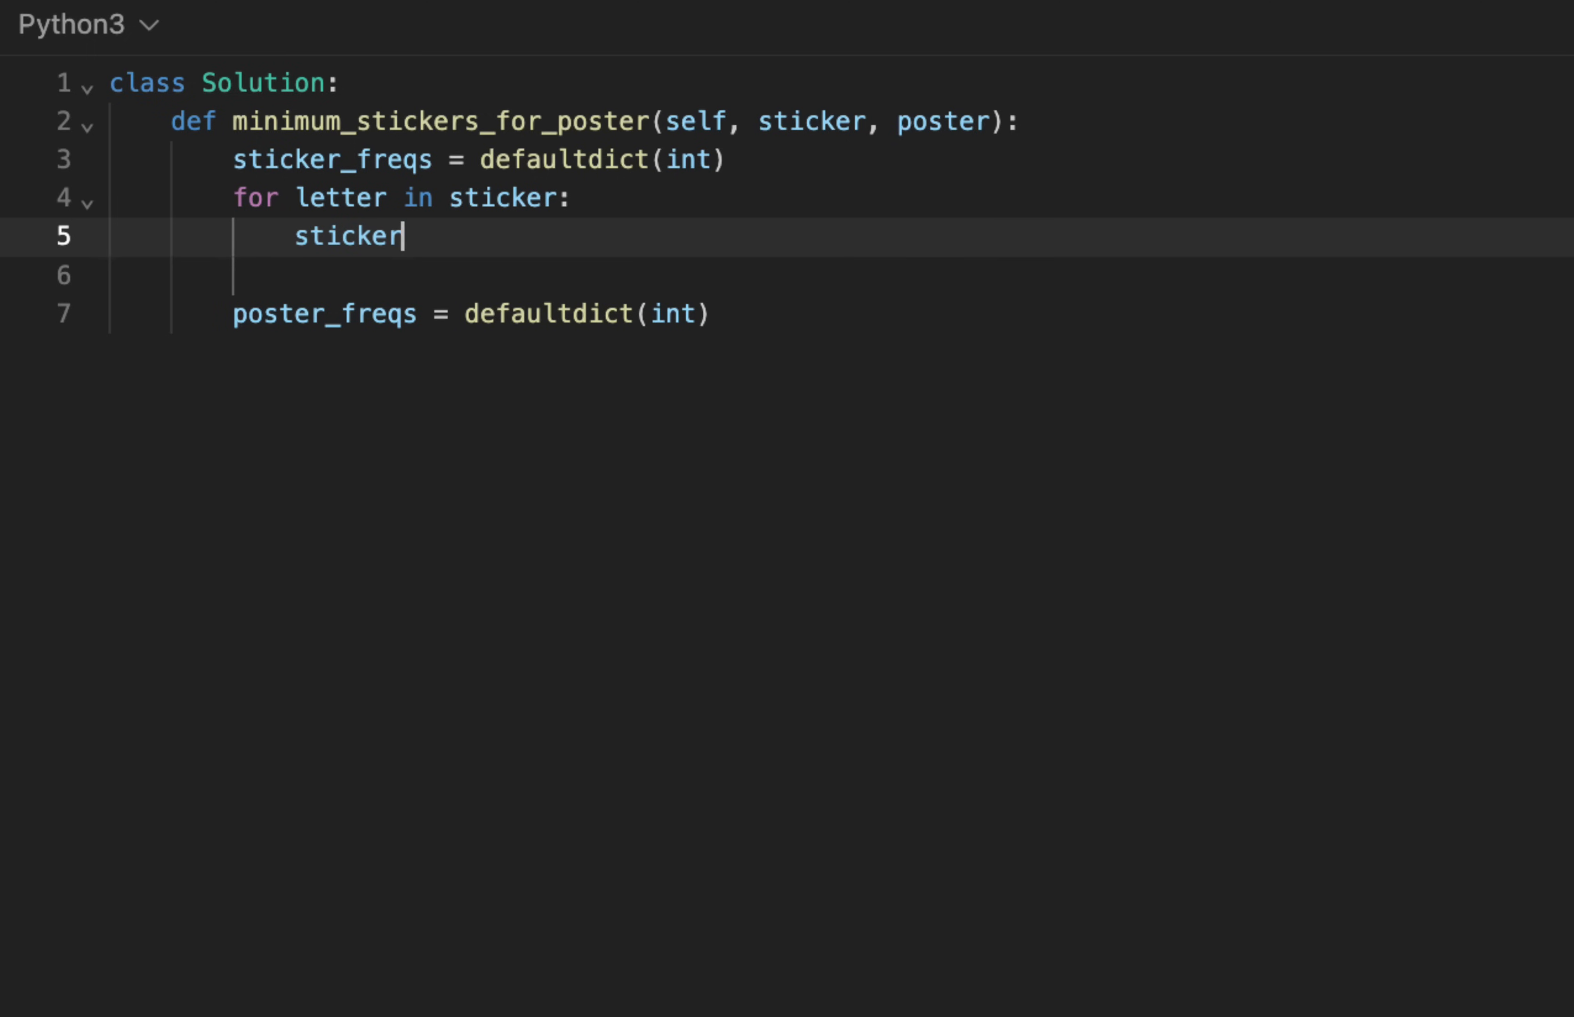
type("_freqs[letter]")
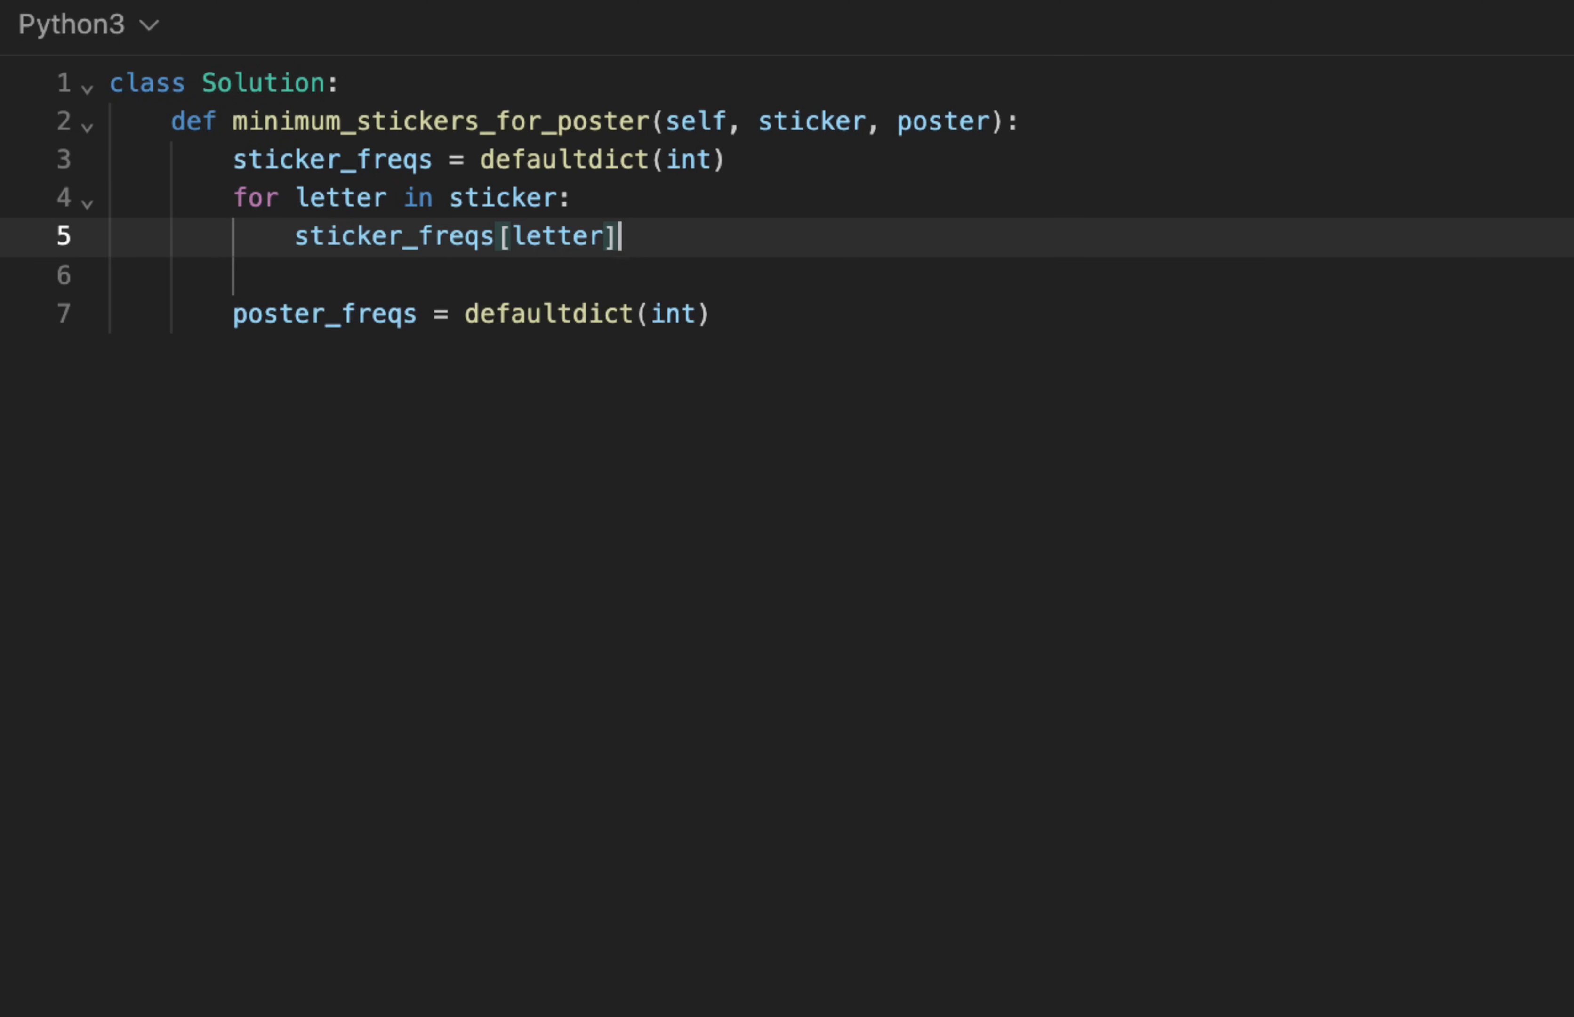
type("+= 1")
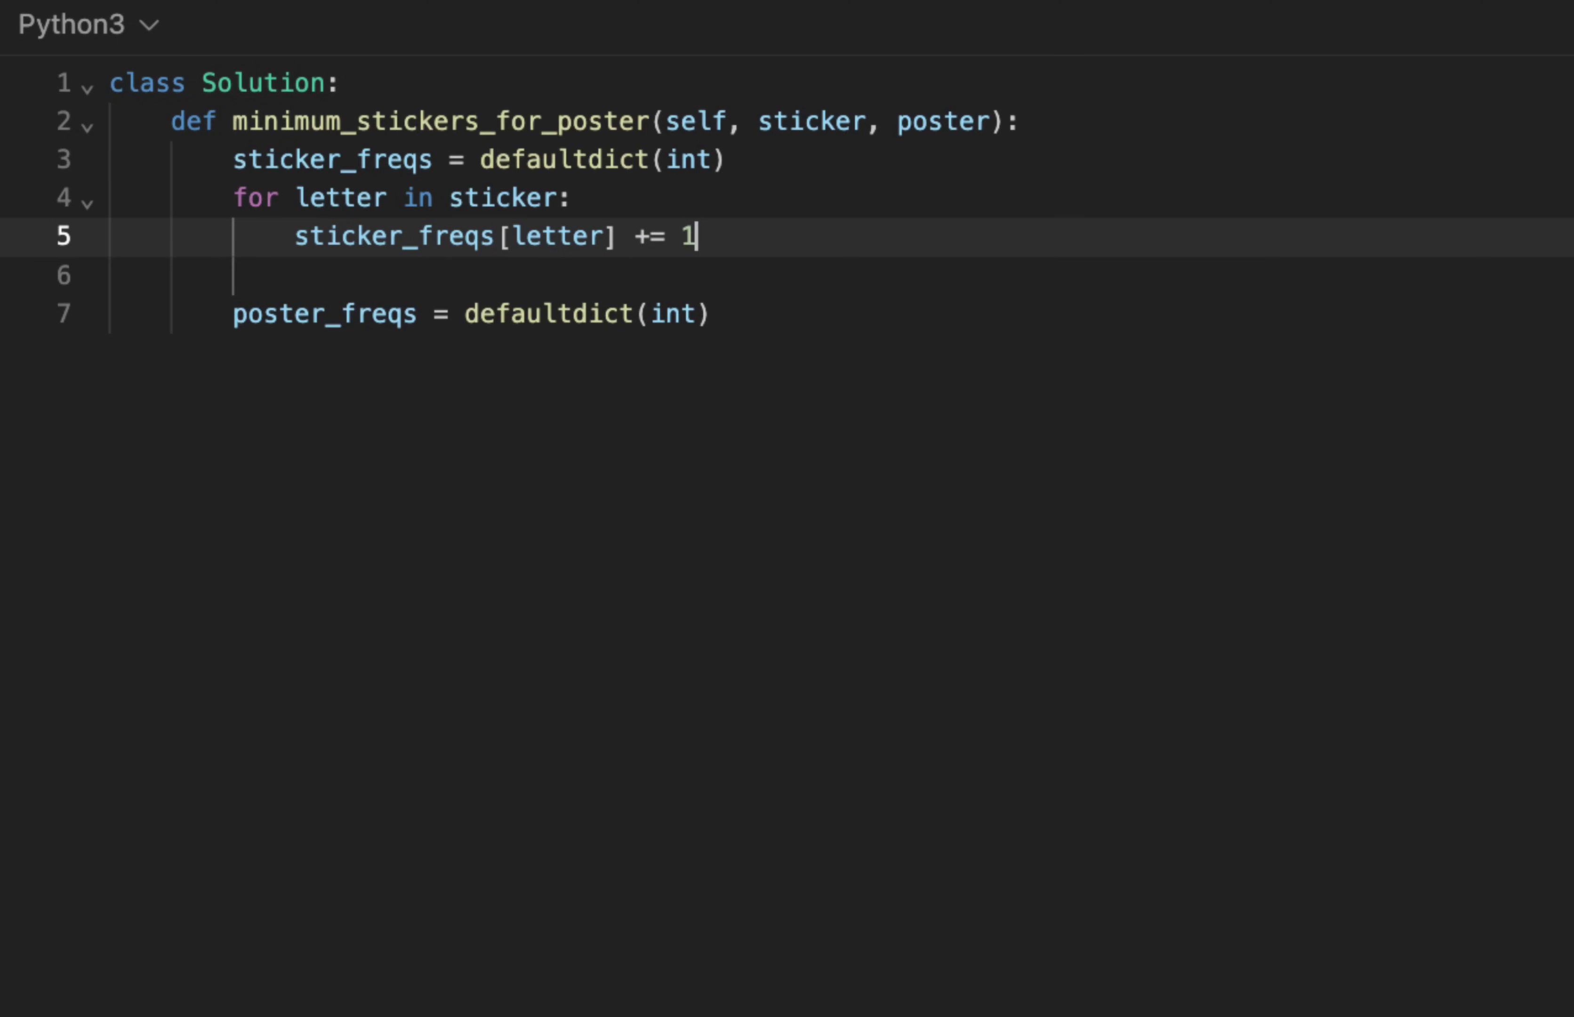
- Add the matching poster_freqs loop, initialize count = 0 and return count
type("for letter in sticker:\\n    sticker_freqs[letter] += 1")
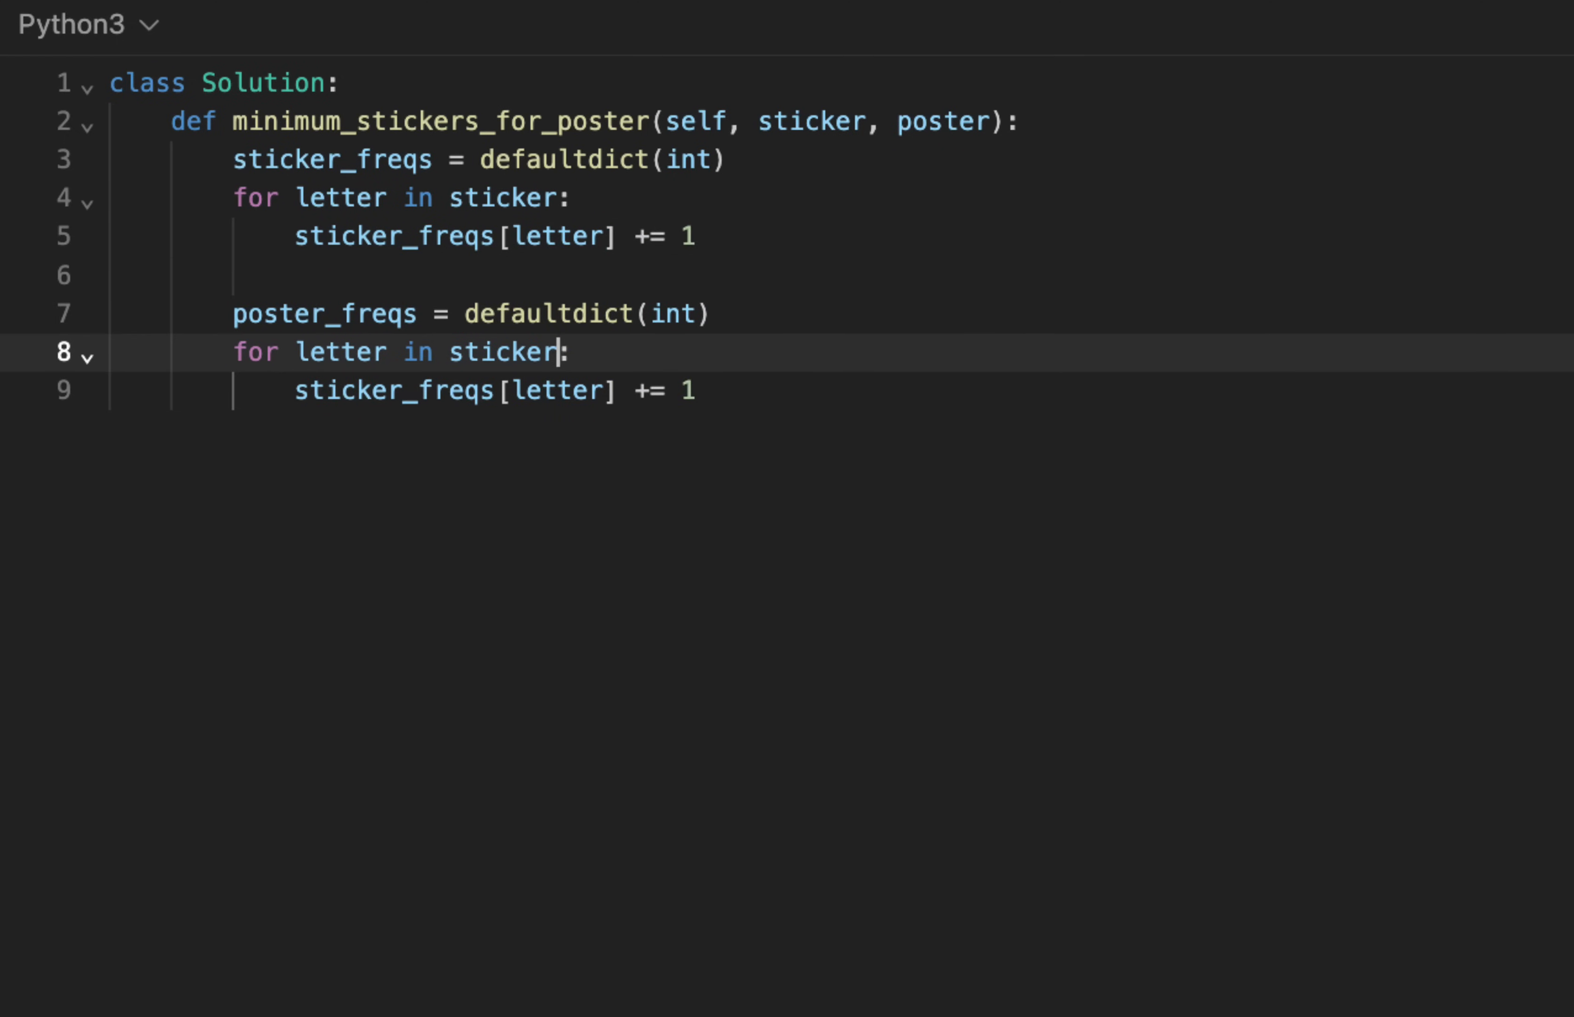
type("poster")
type("count")
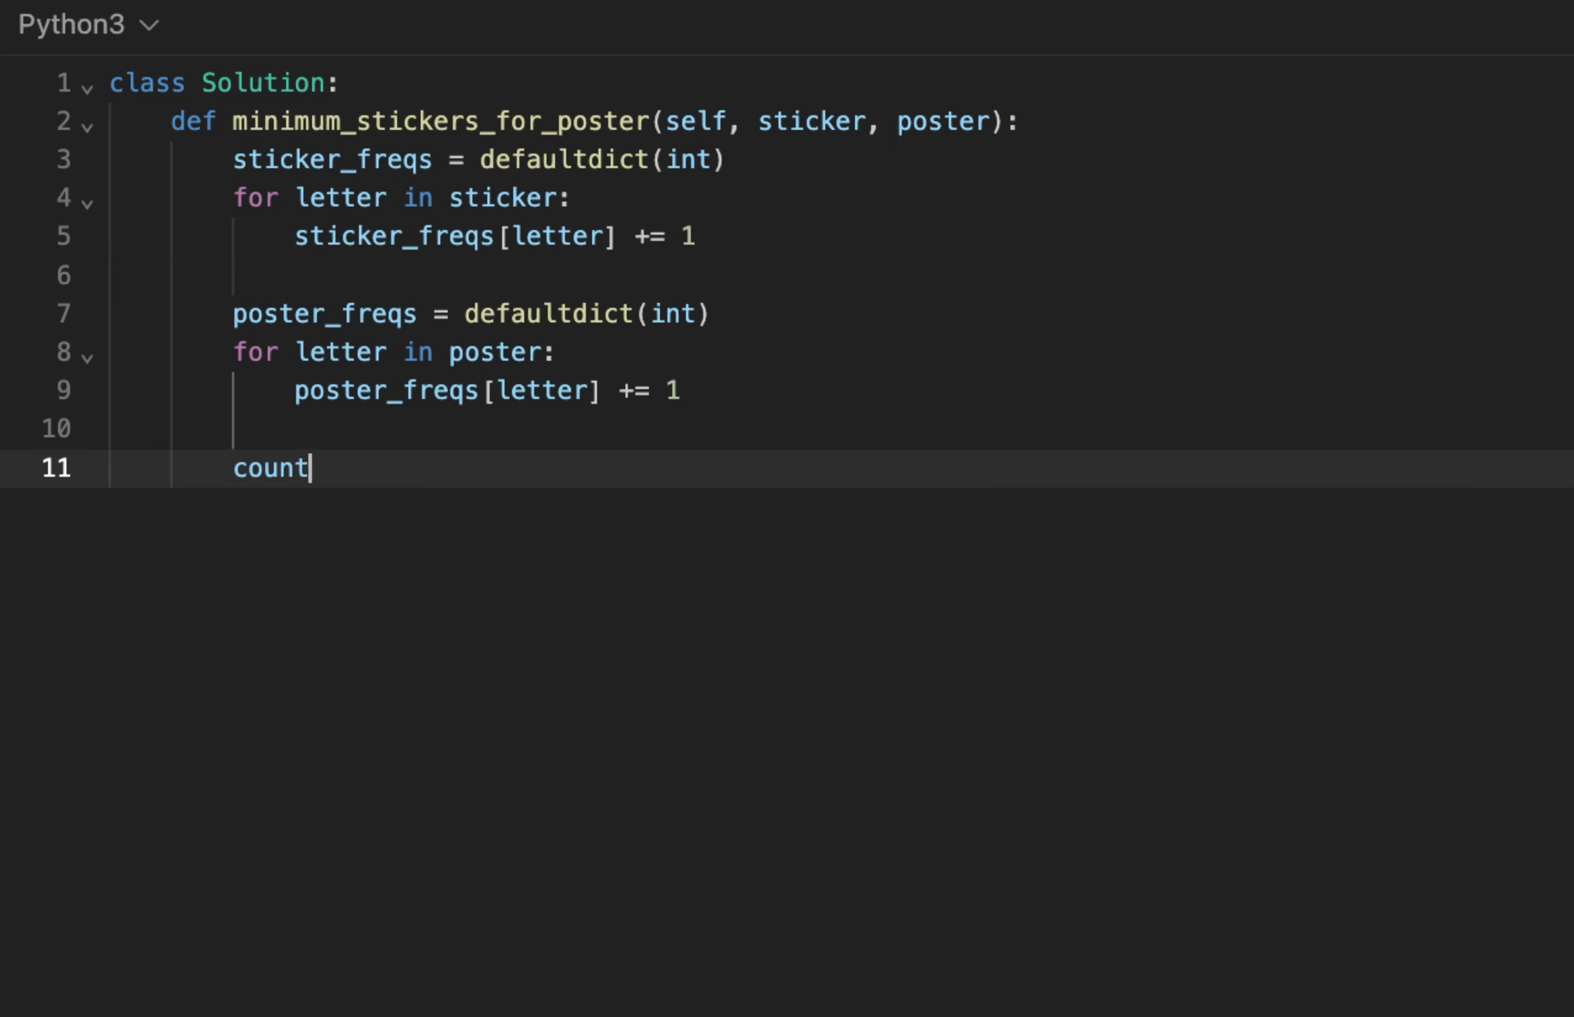
type("= 0")
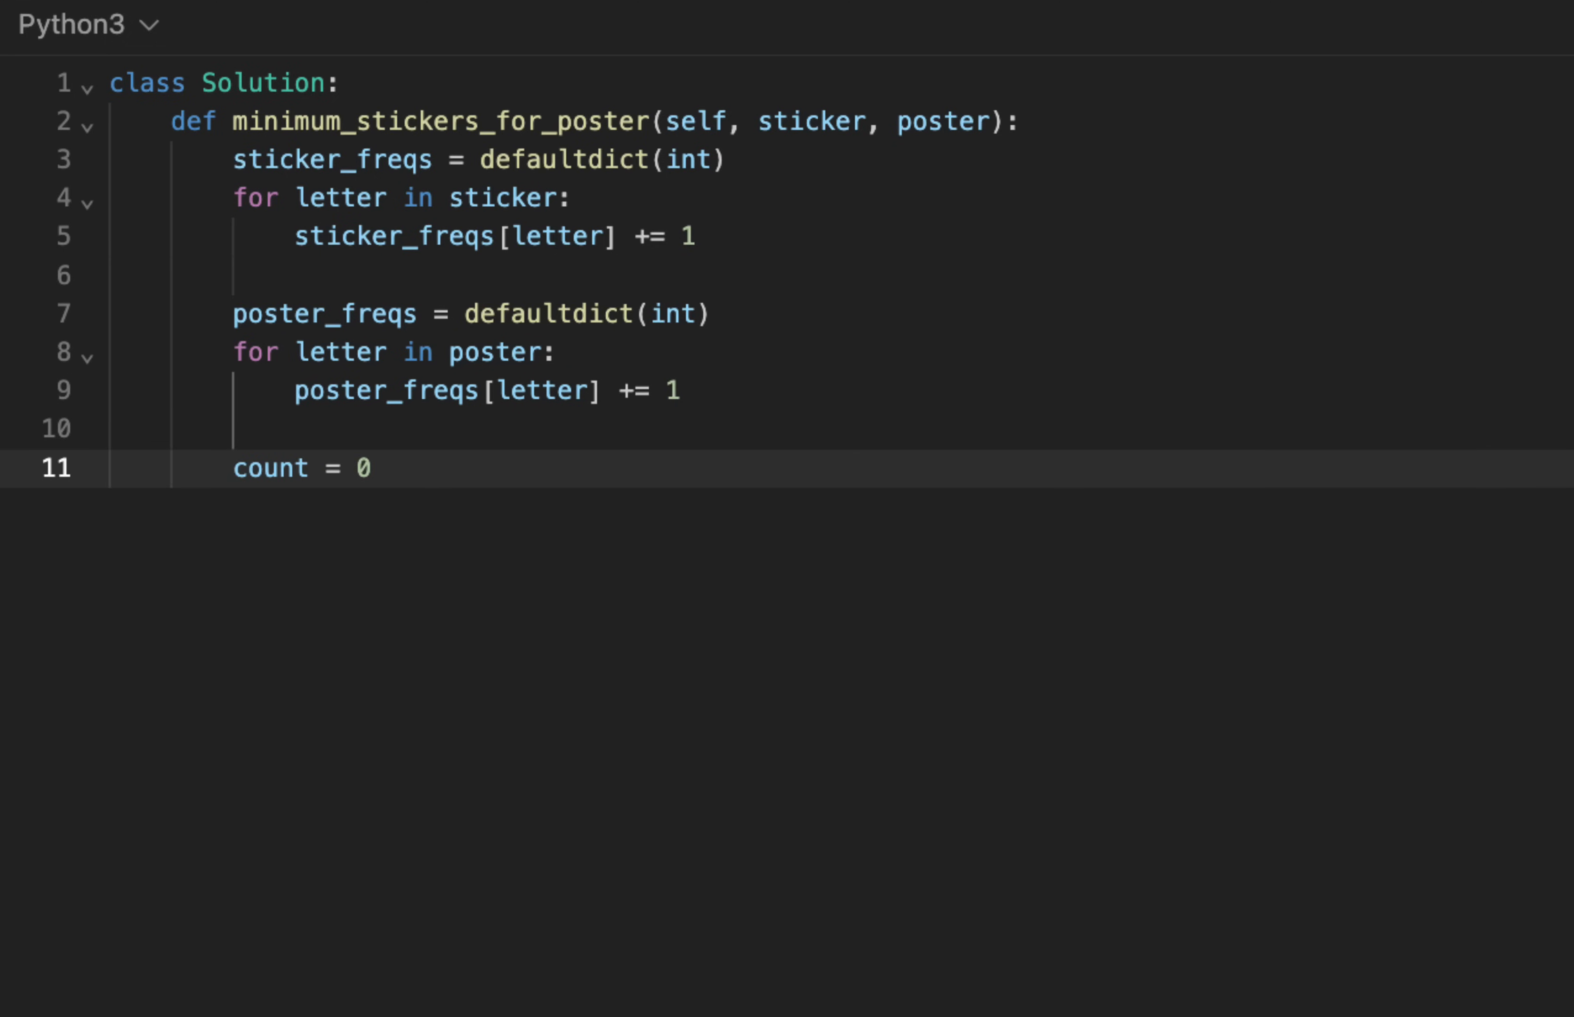
left_click(371, 467)
type("return count")
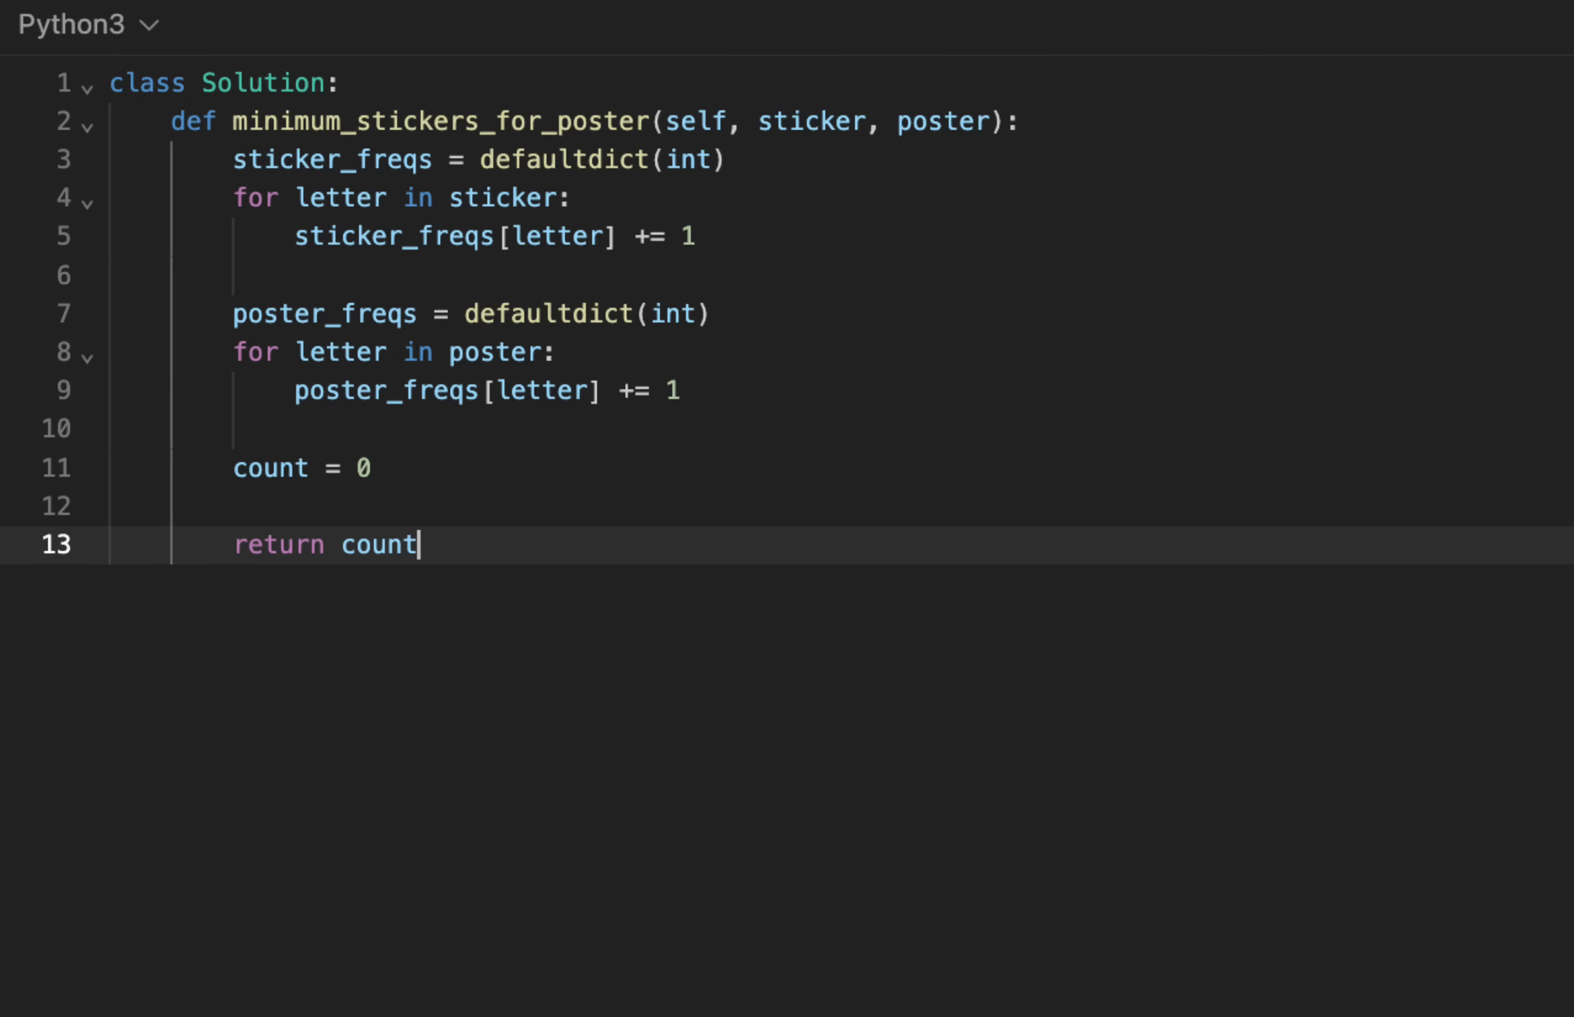
key("Enter")
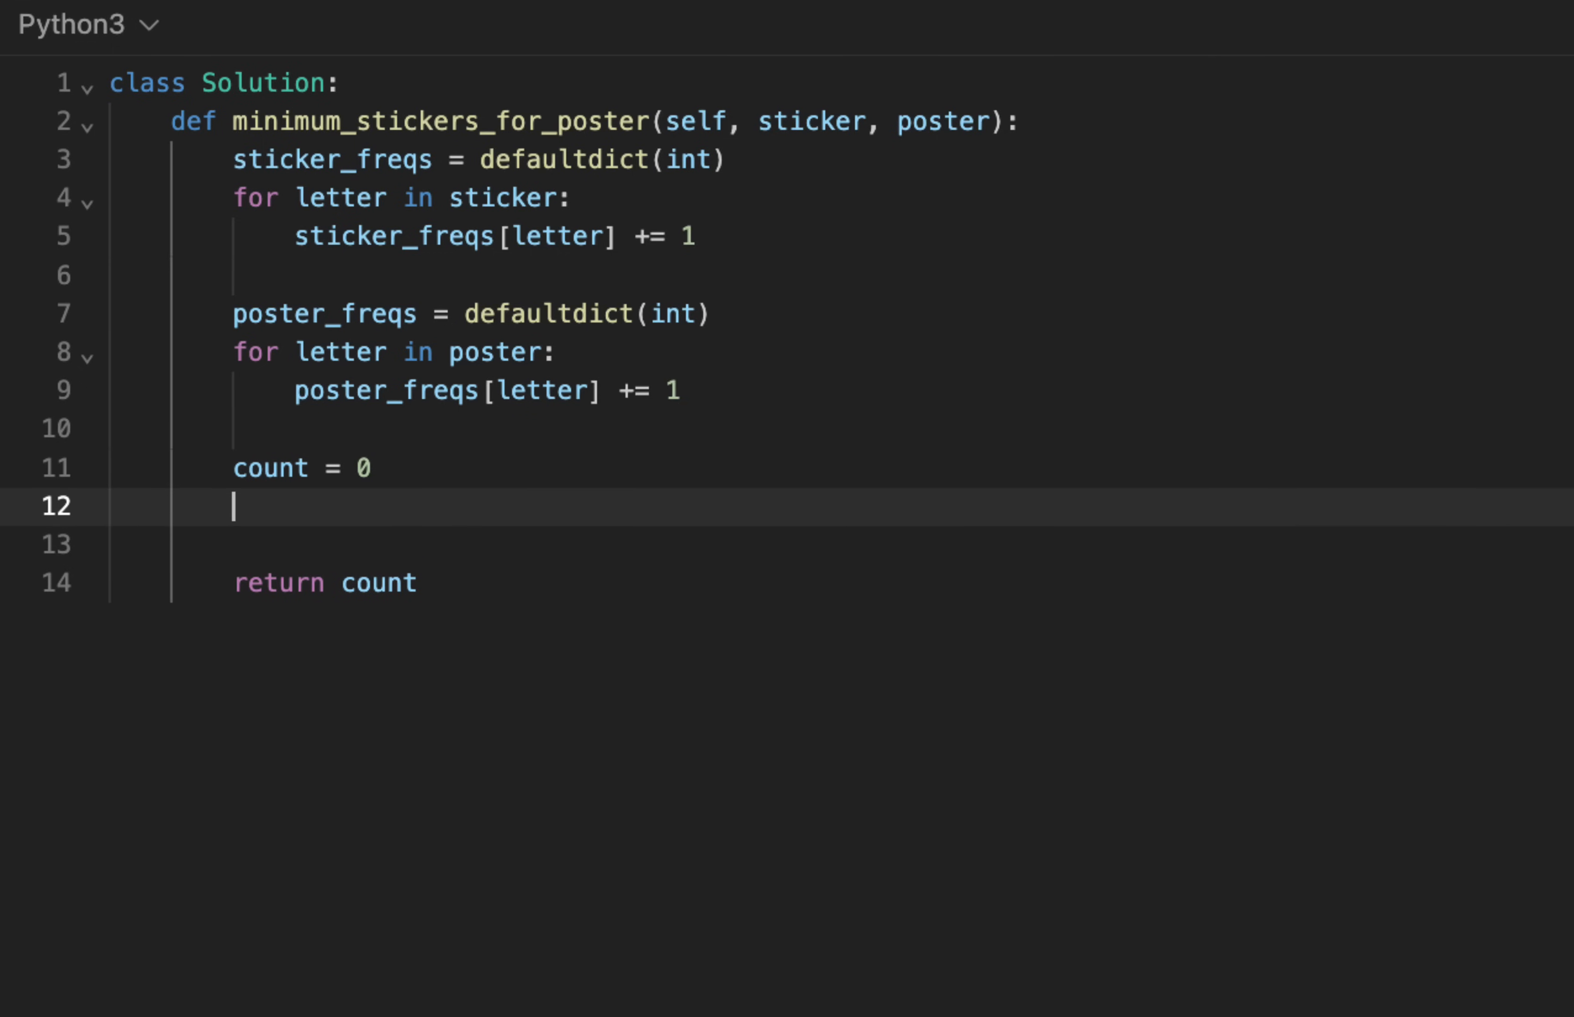
- Loop over poster_freqs.items() and write freq / sticker_freqs[letter] inside it
type("for letter, freq i")
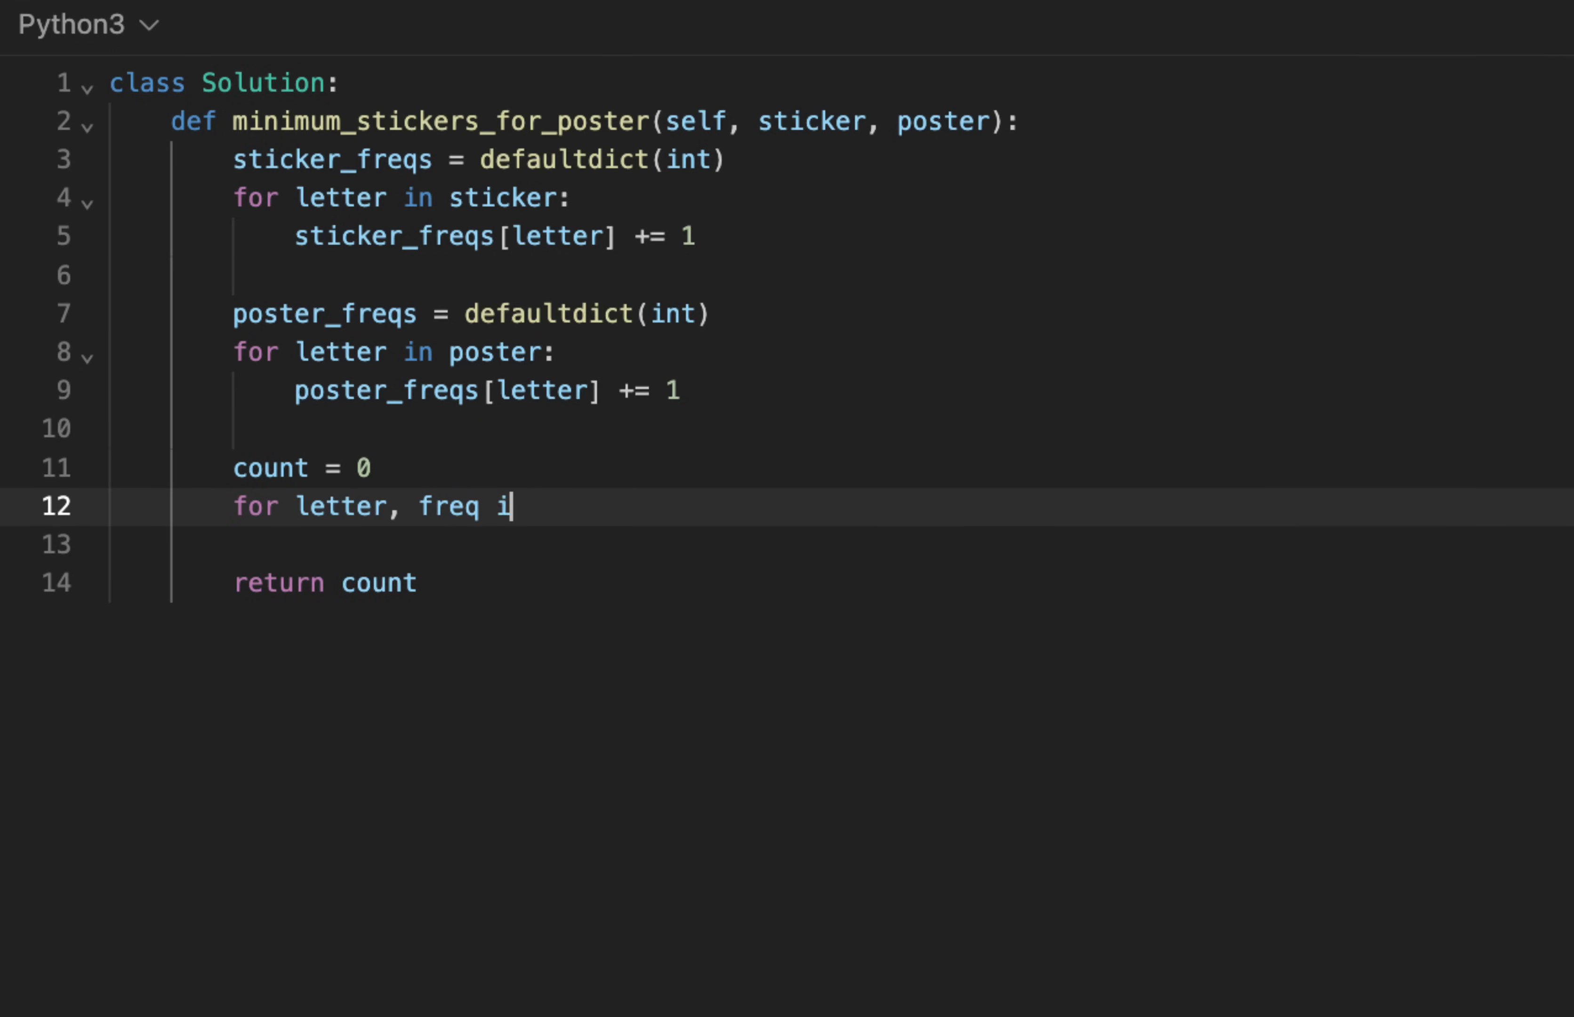
type("n poster_freqs.items")
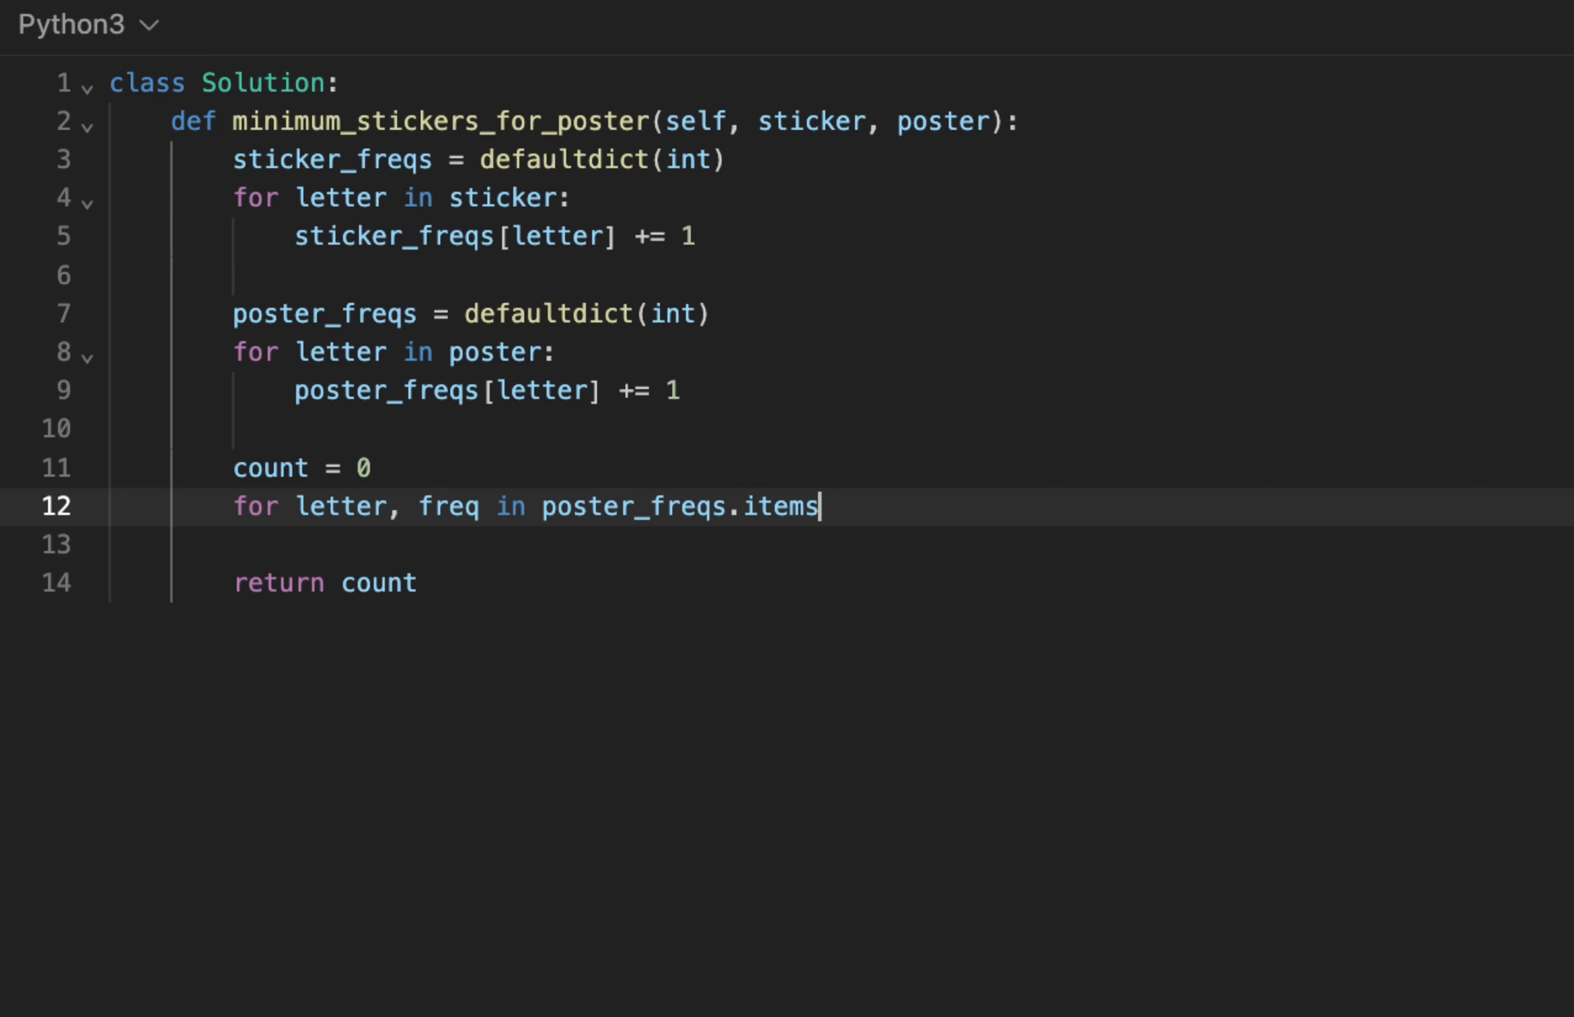
type("():")
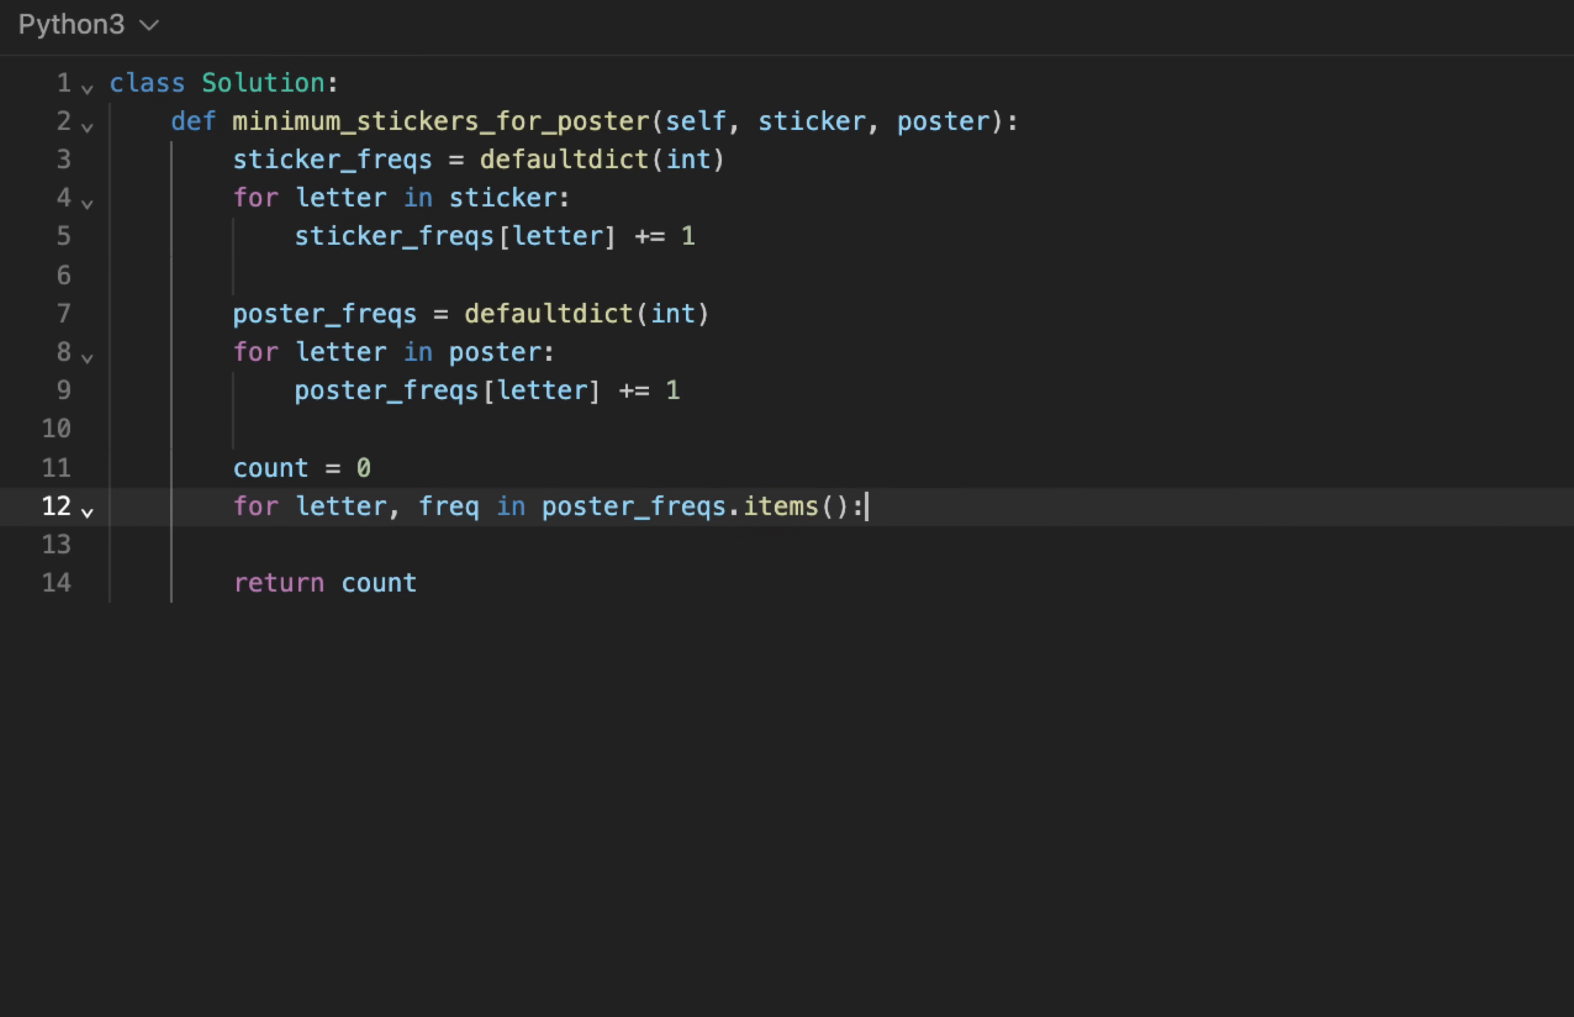
key("Enter")
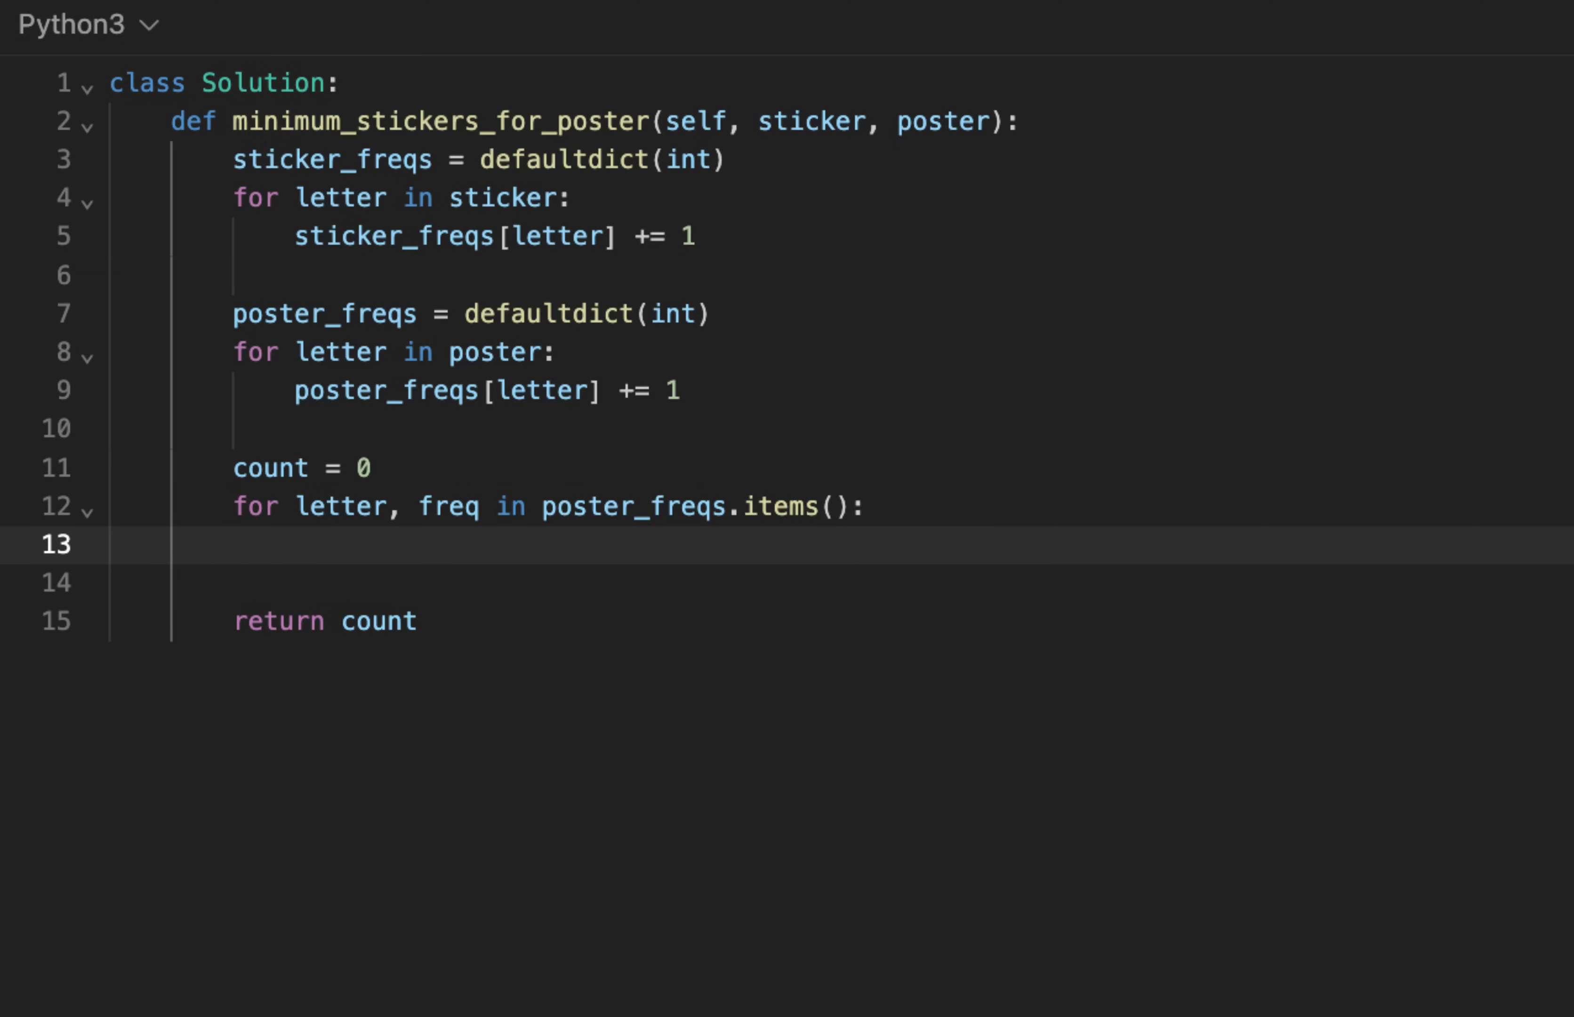
type("freq /")
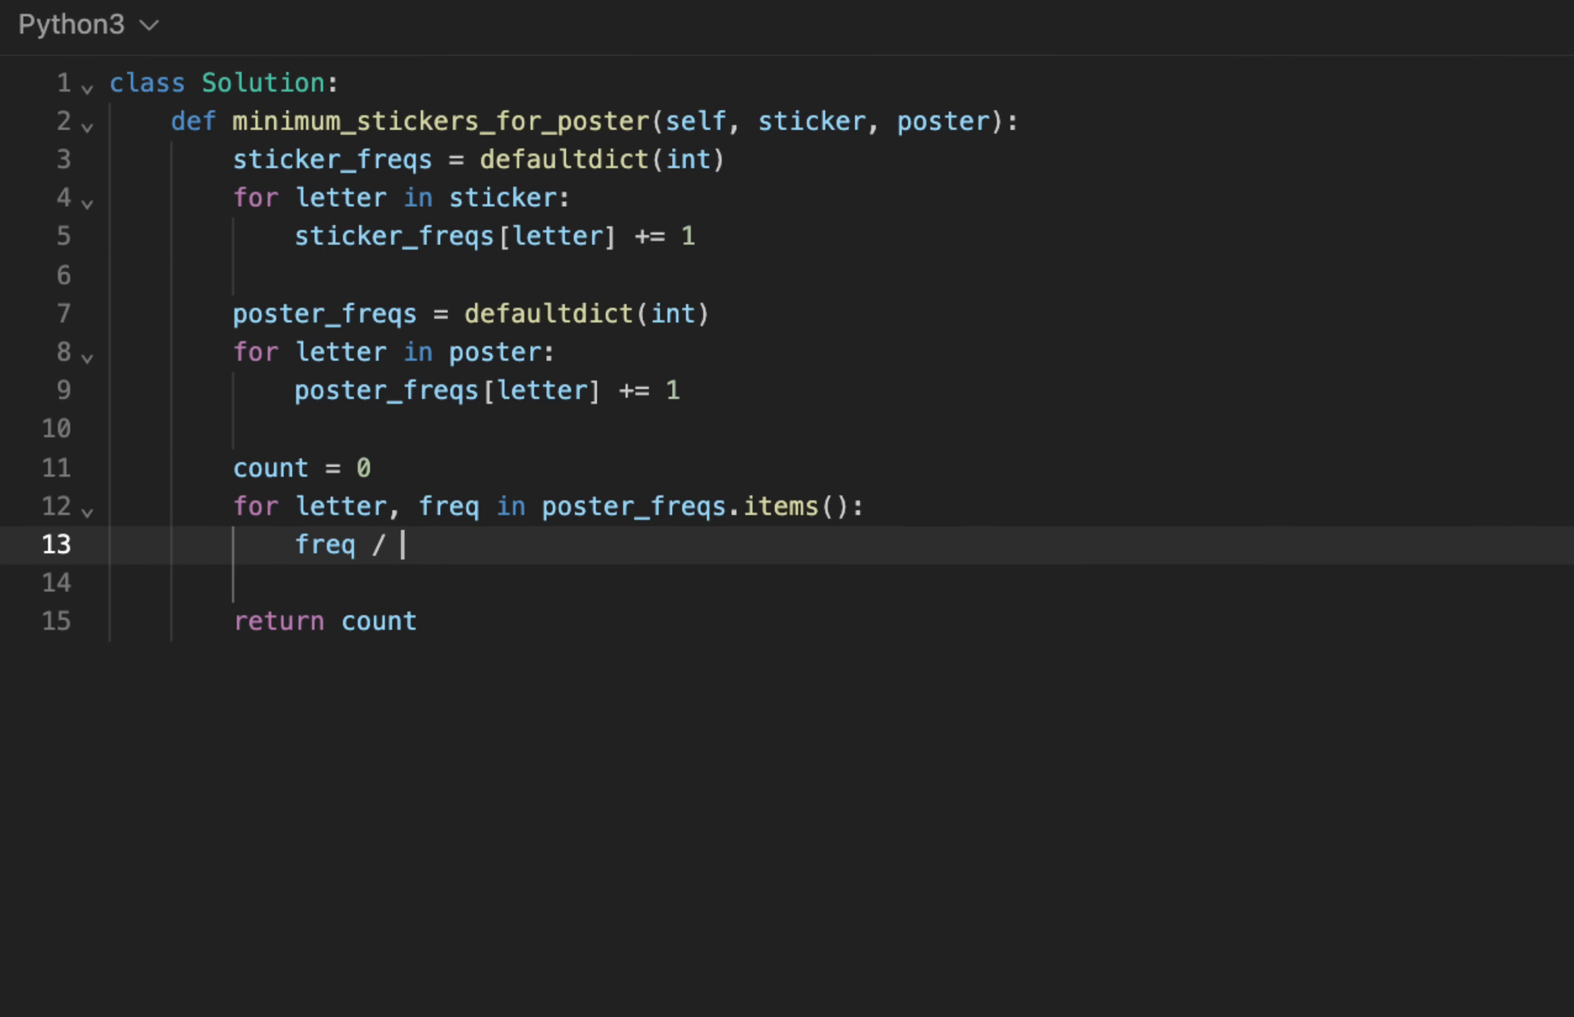
type("sticker_freqs[le")
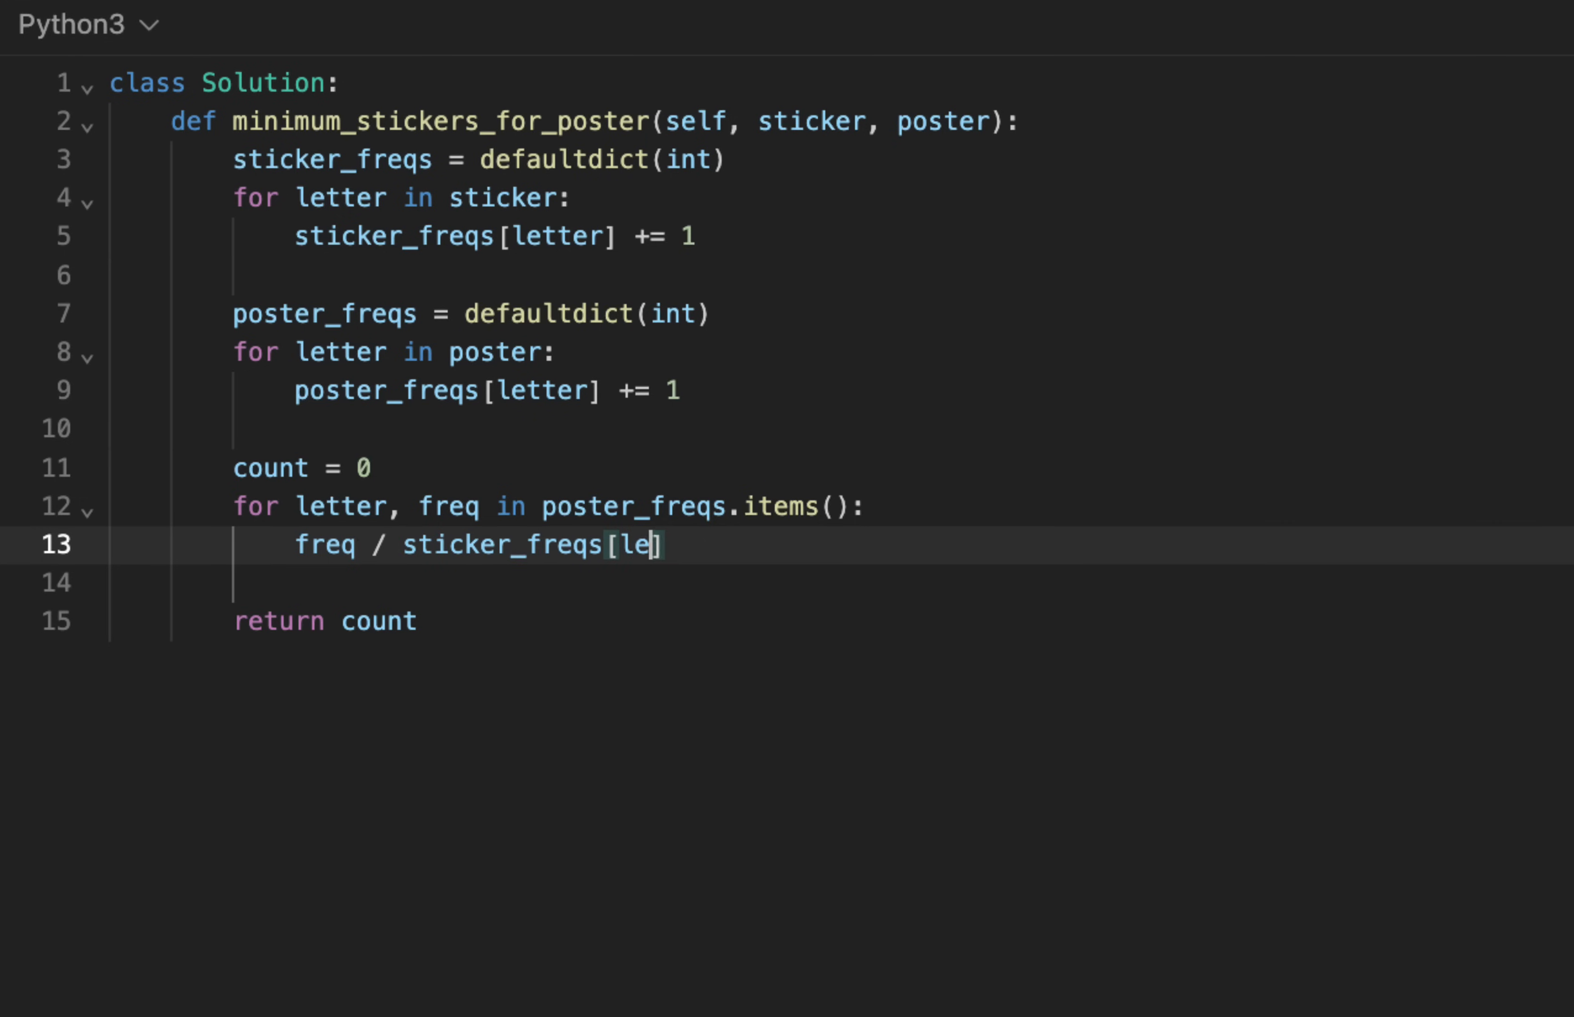
type("tter")
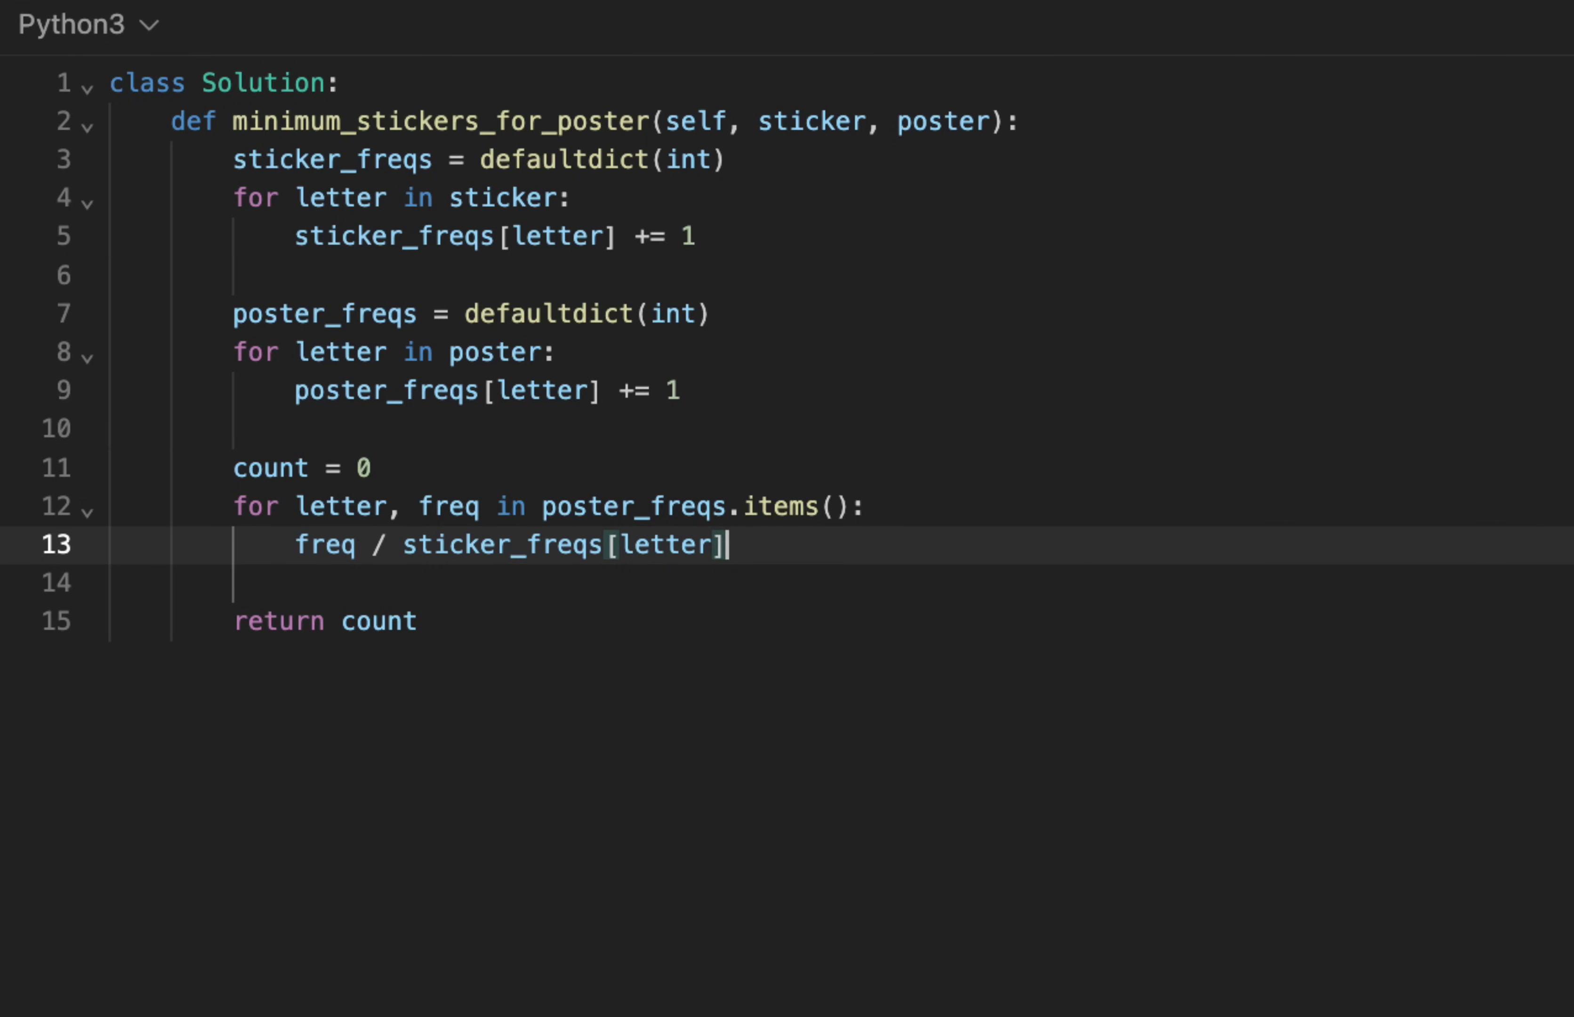
- Wrap the ratio as count = max(count, math.ceil(...)) and leave a line above it
type("math")
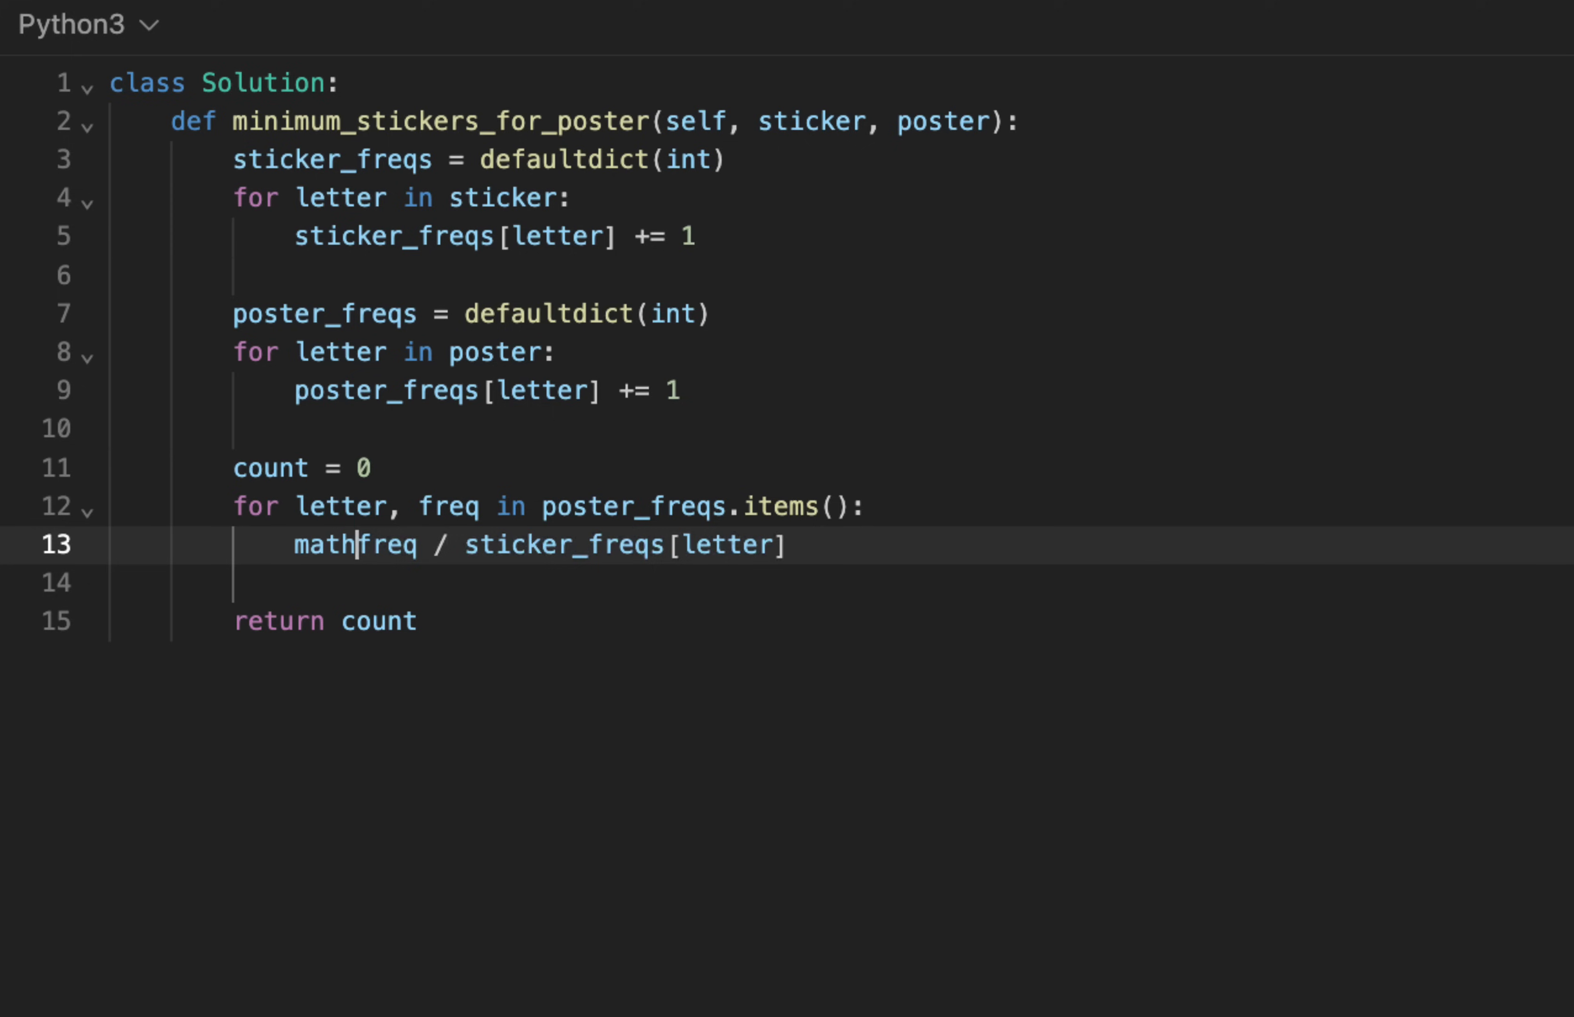
type(".ceil(")
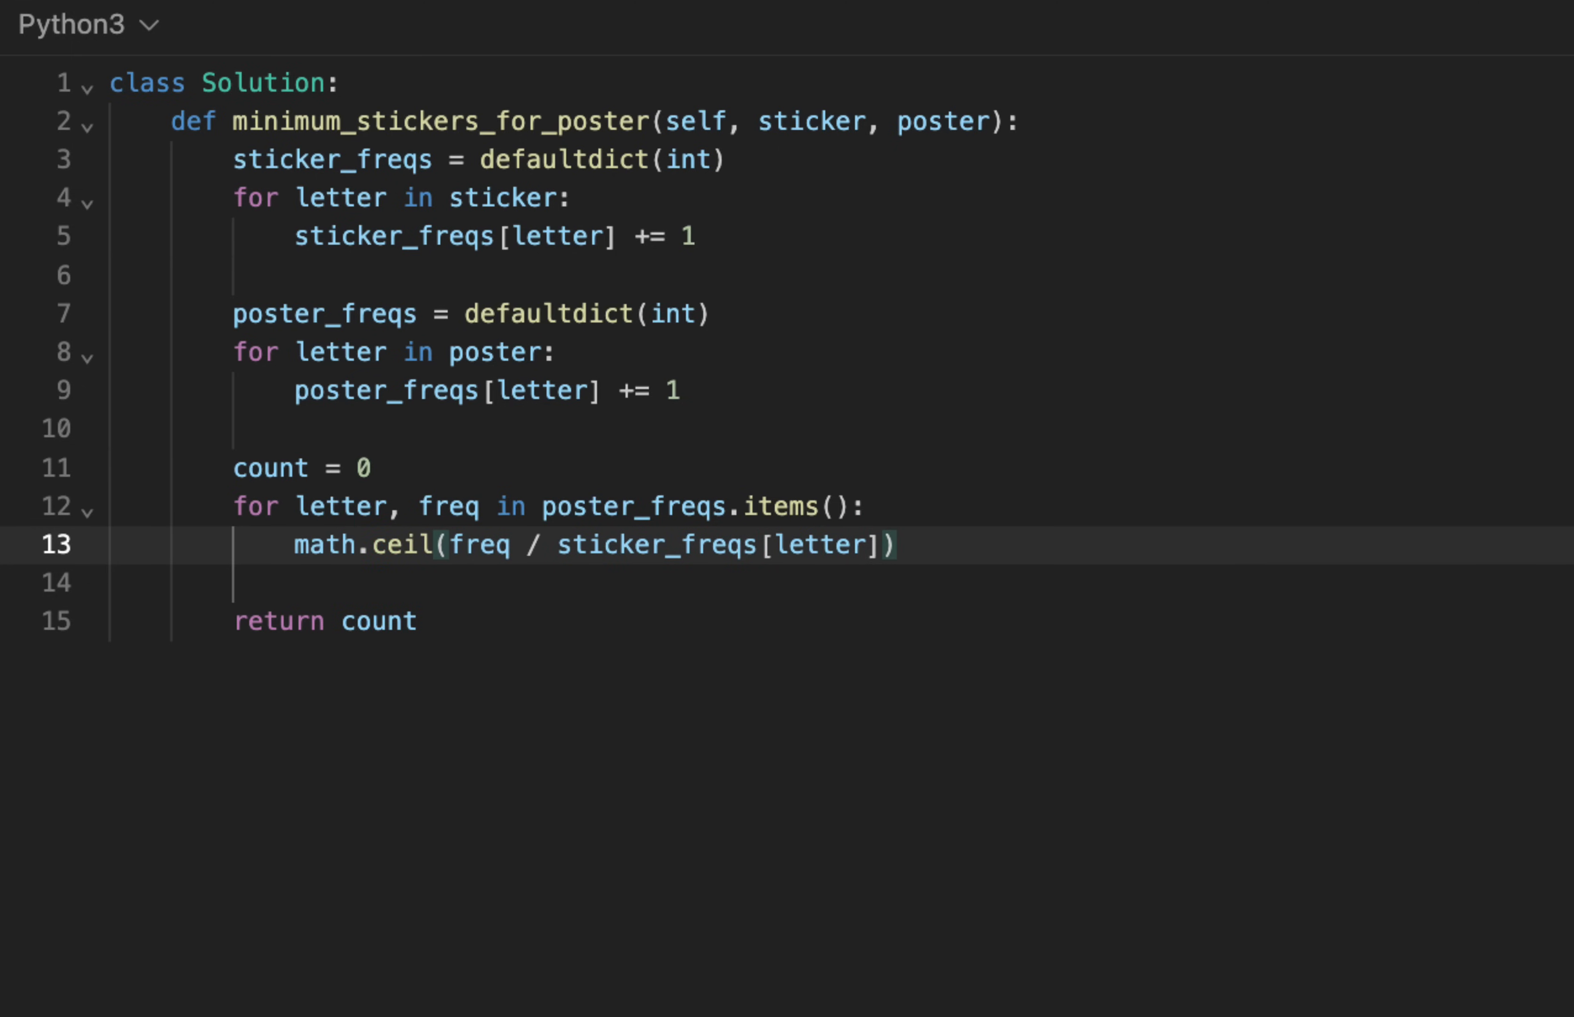
type("max")
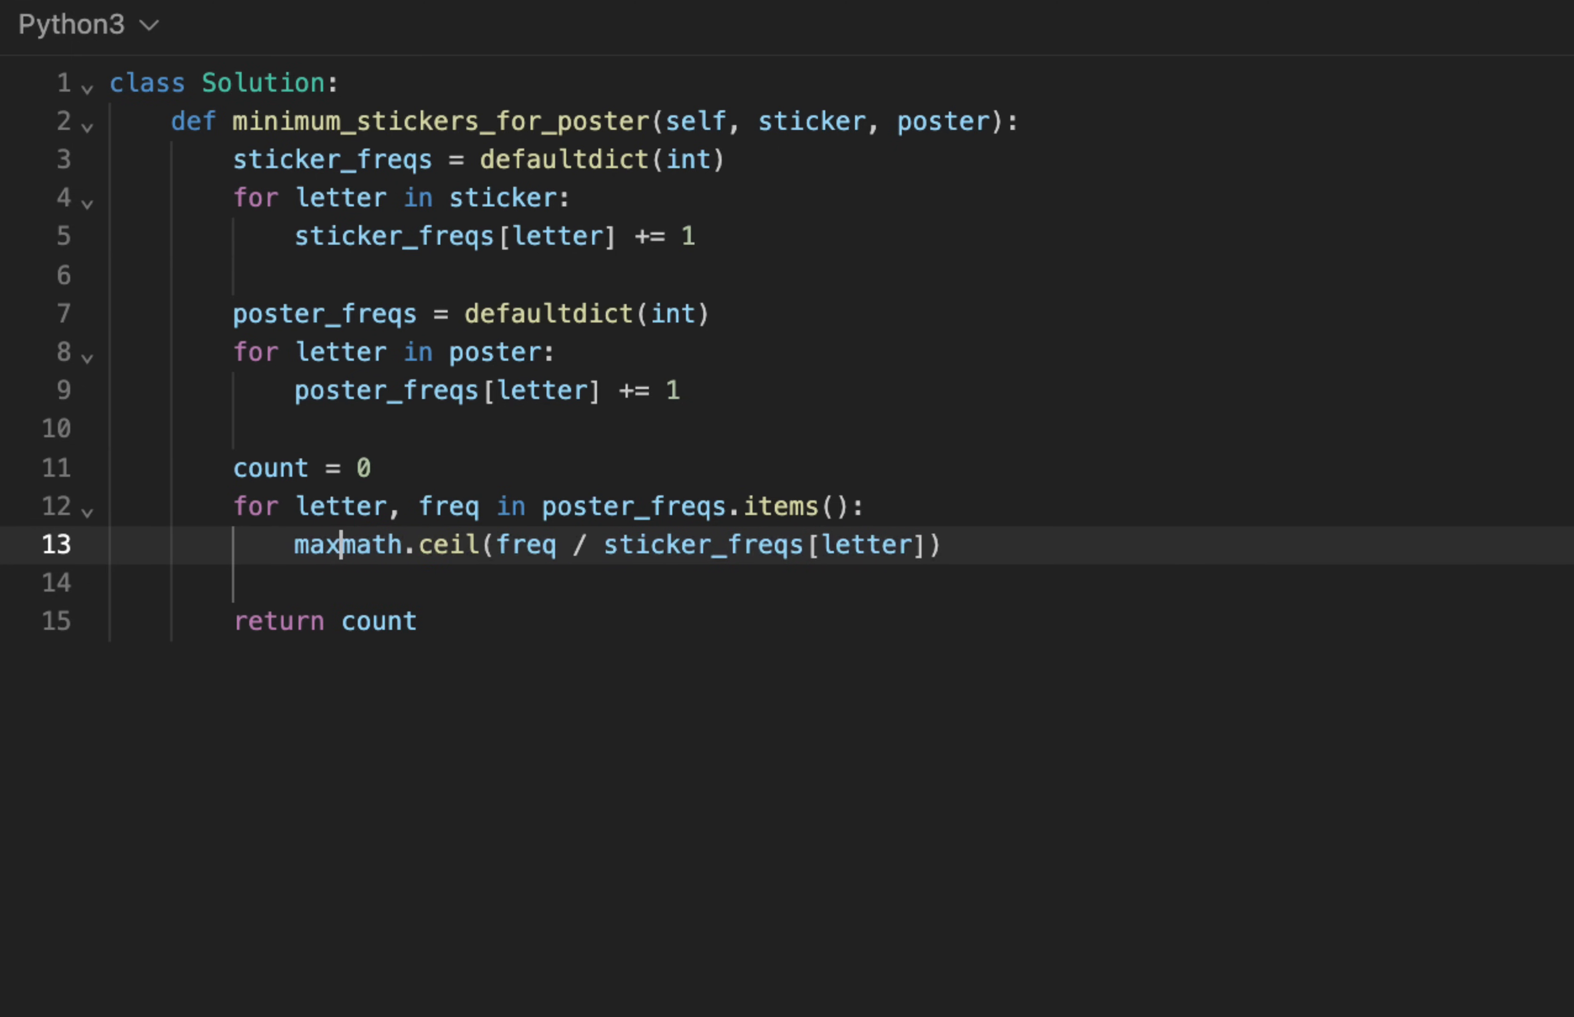
type("(")
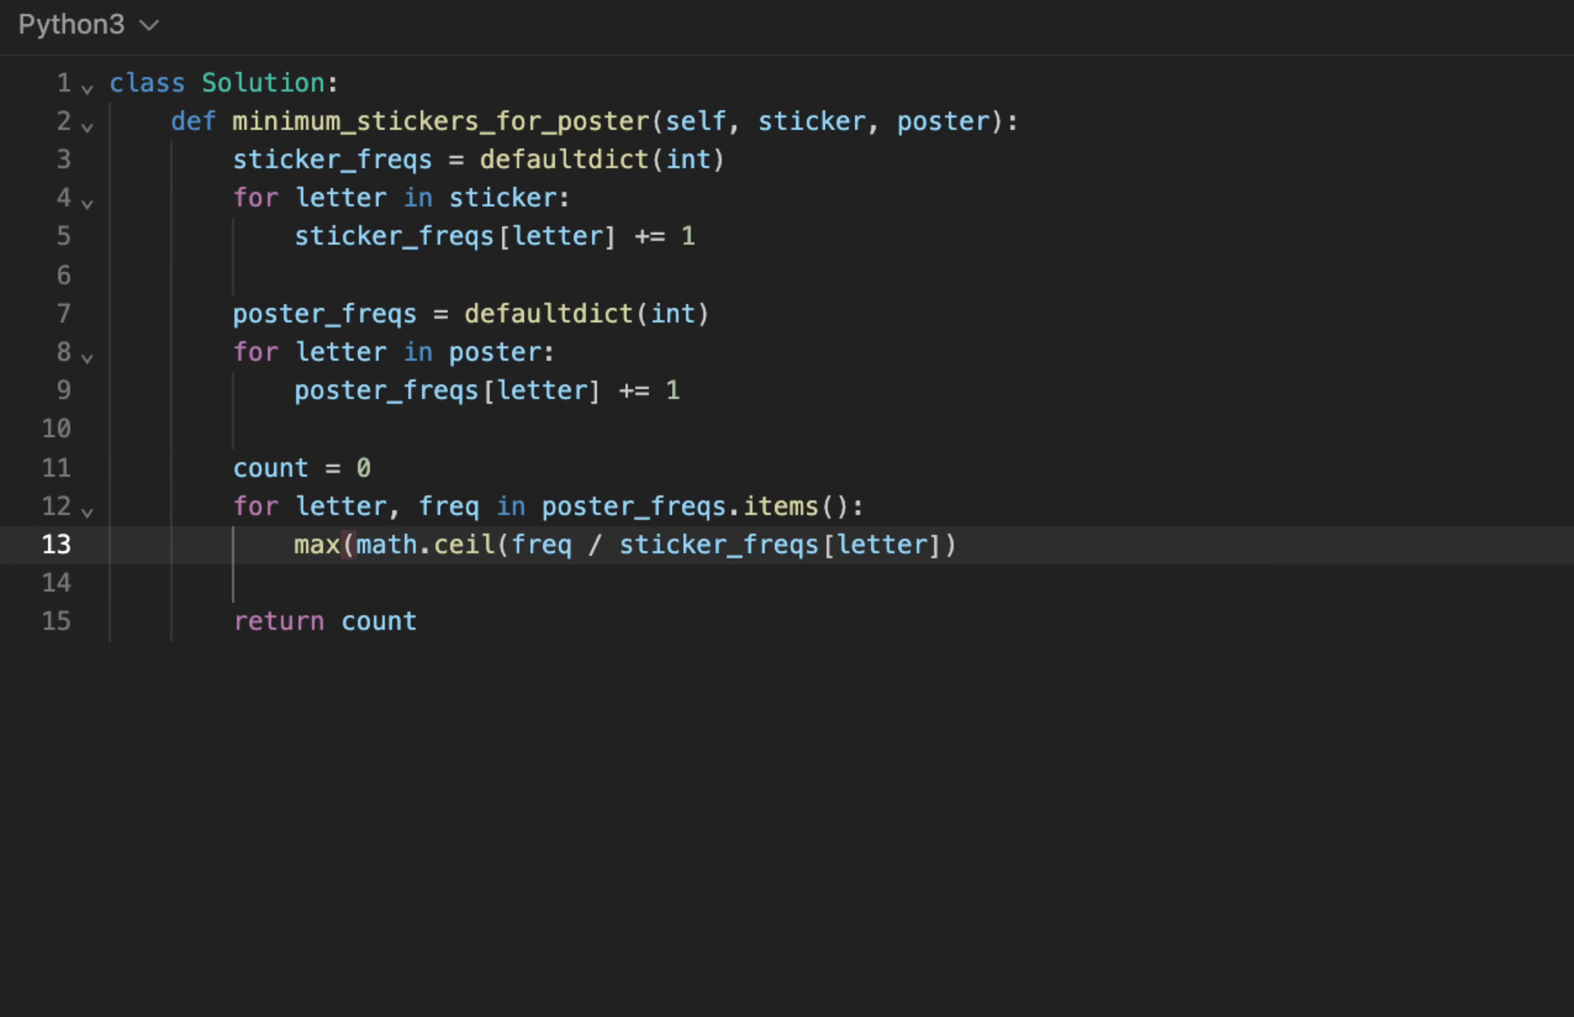
type("count,")
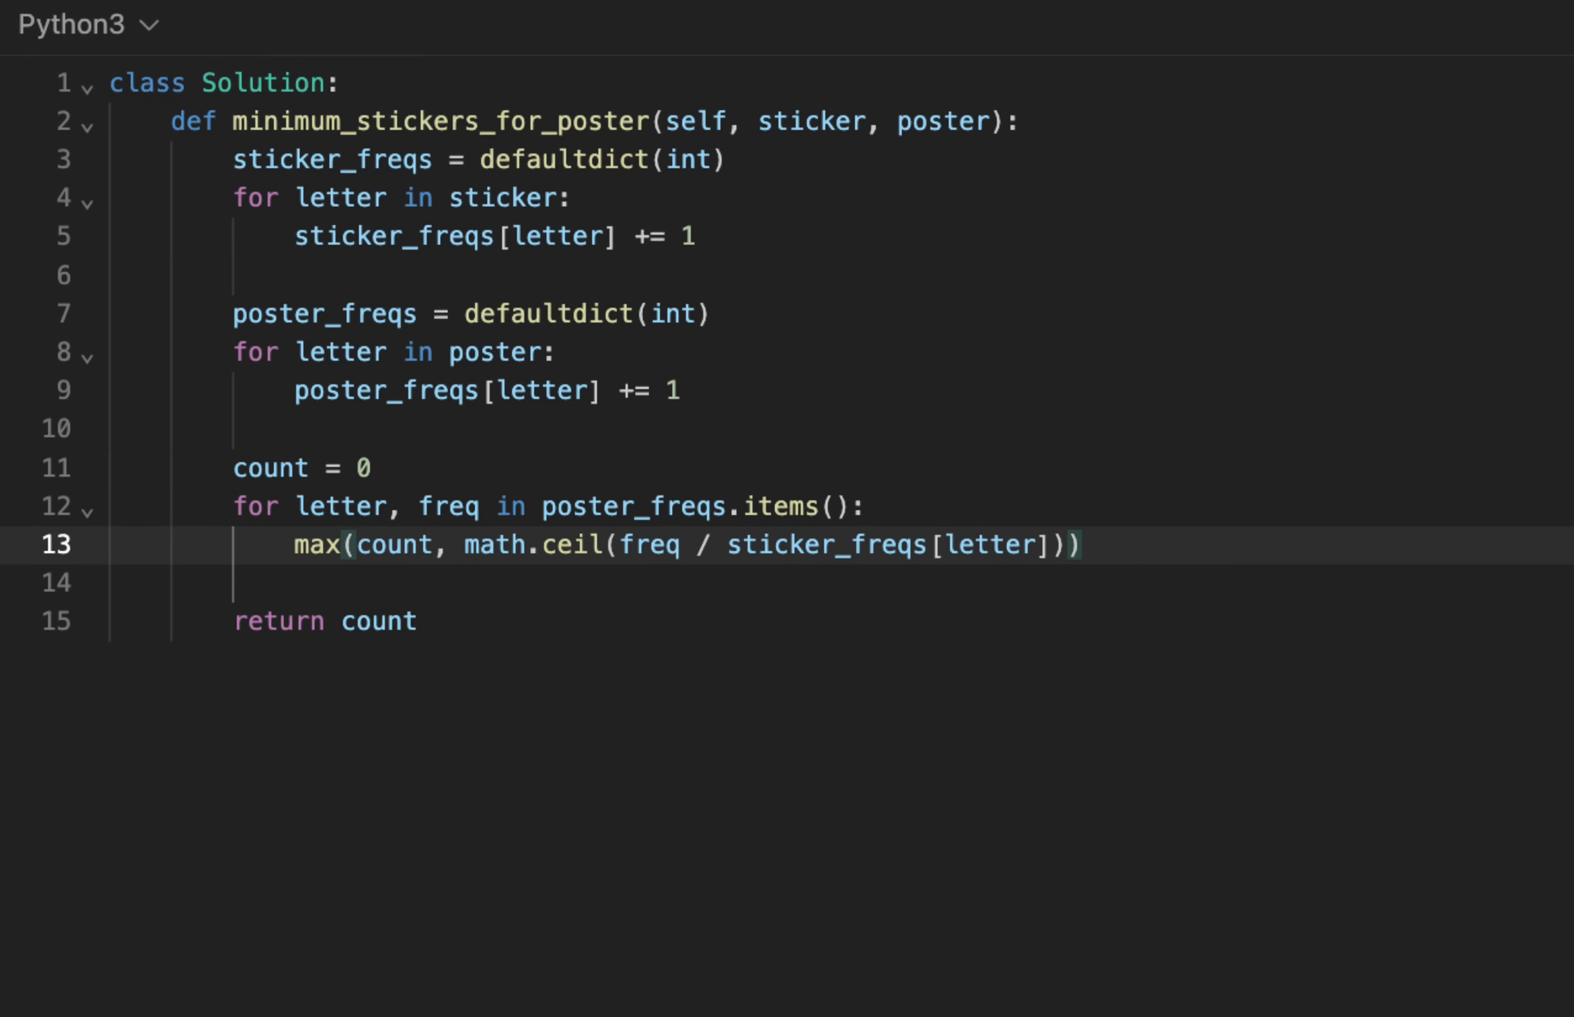
type("co")
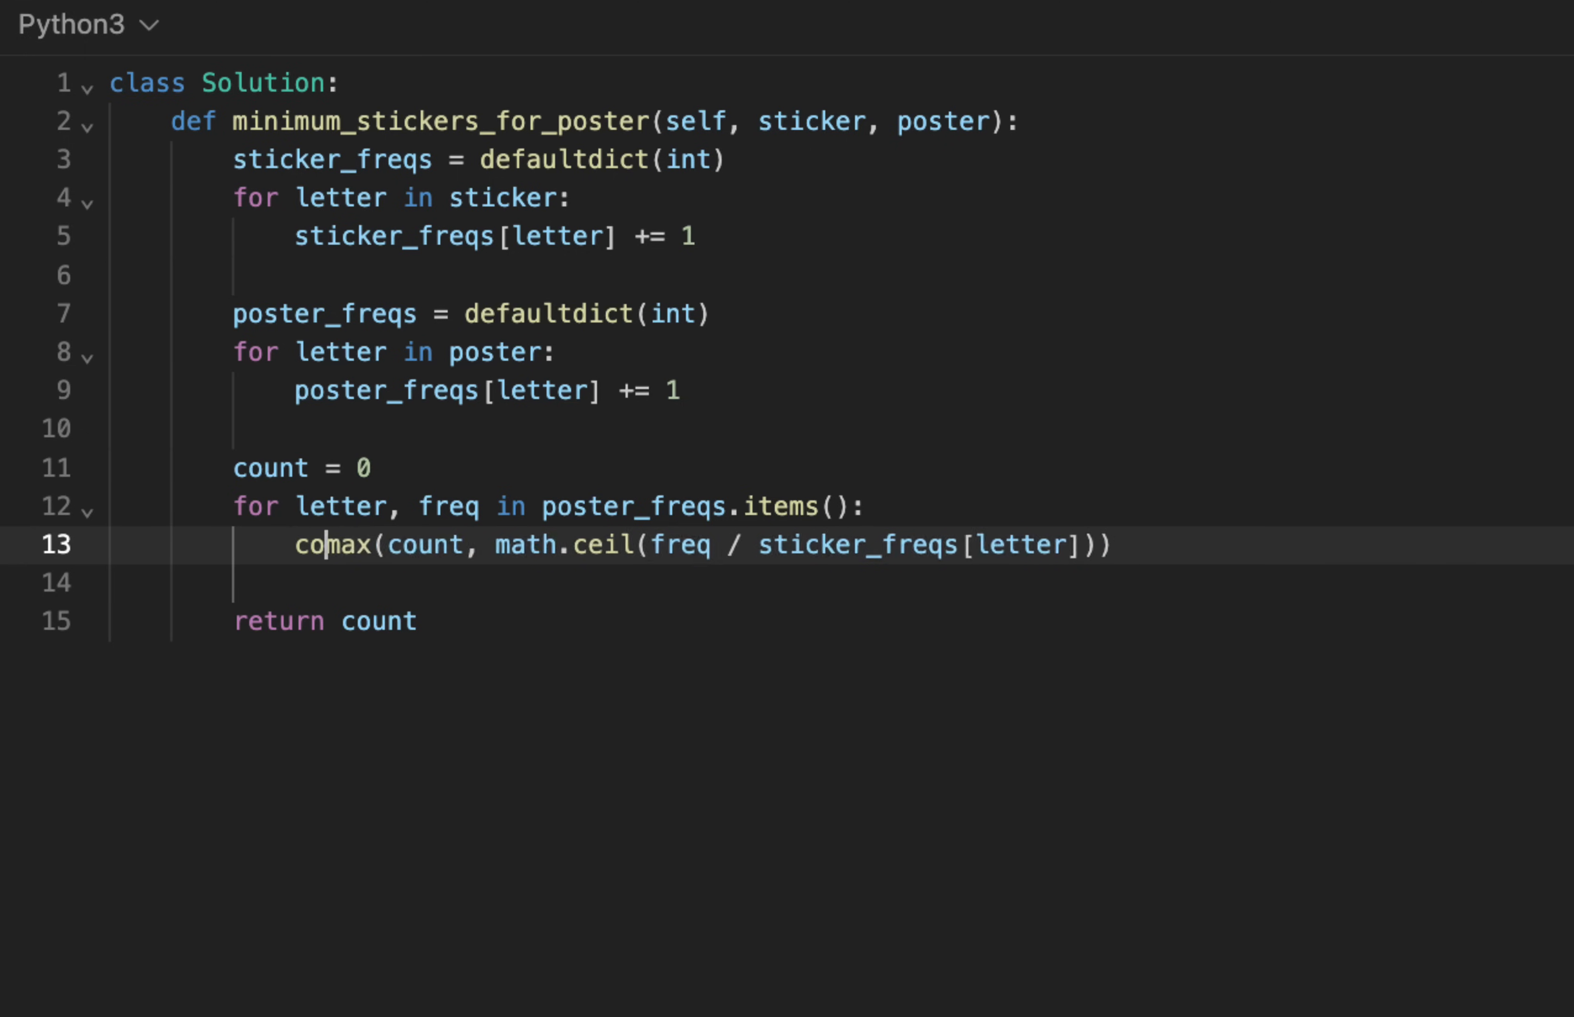
type("unt =")
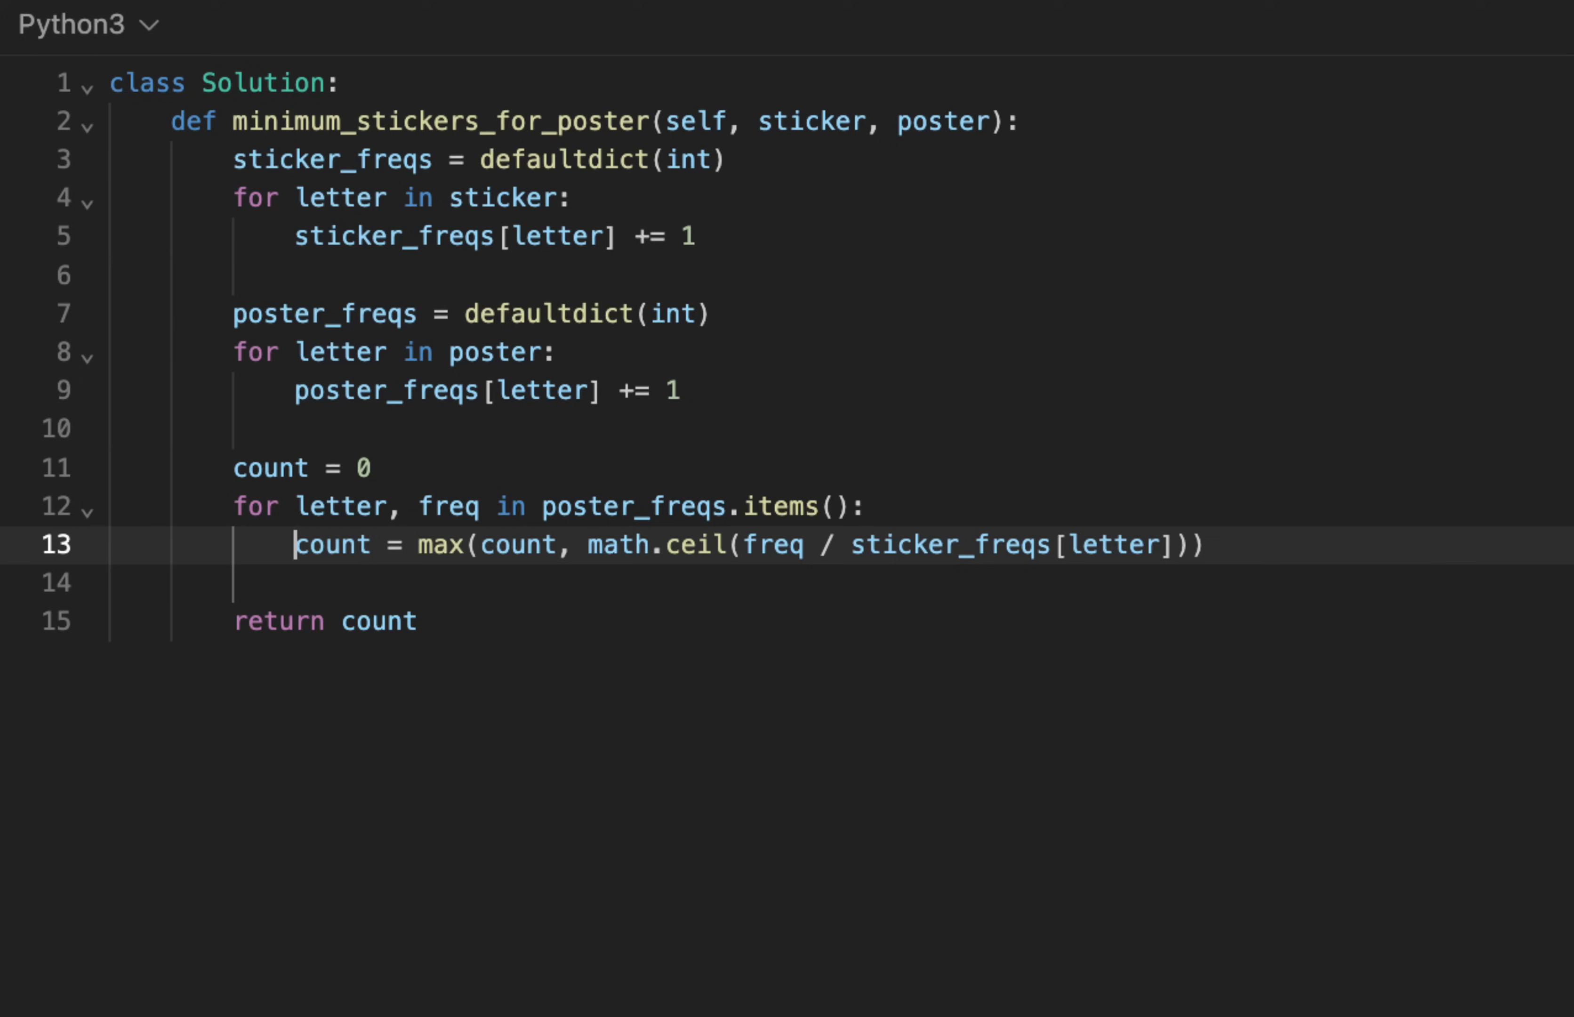
key("Enter")
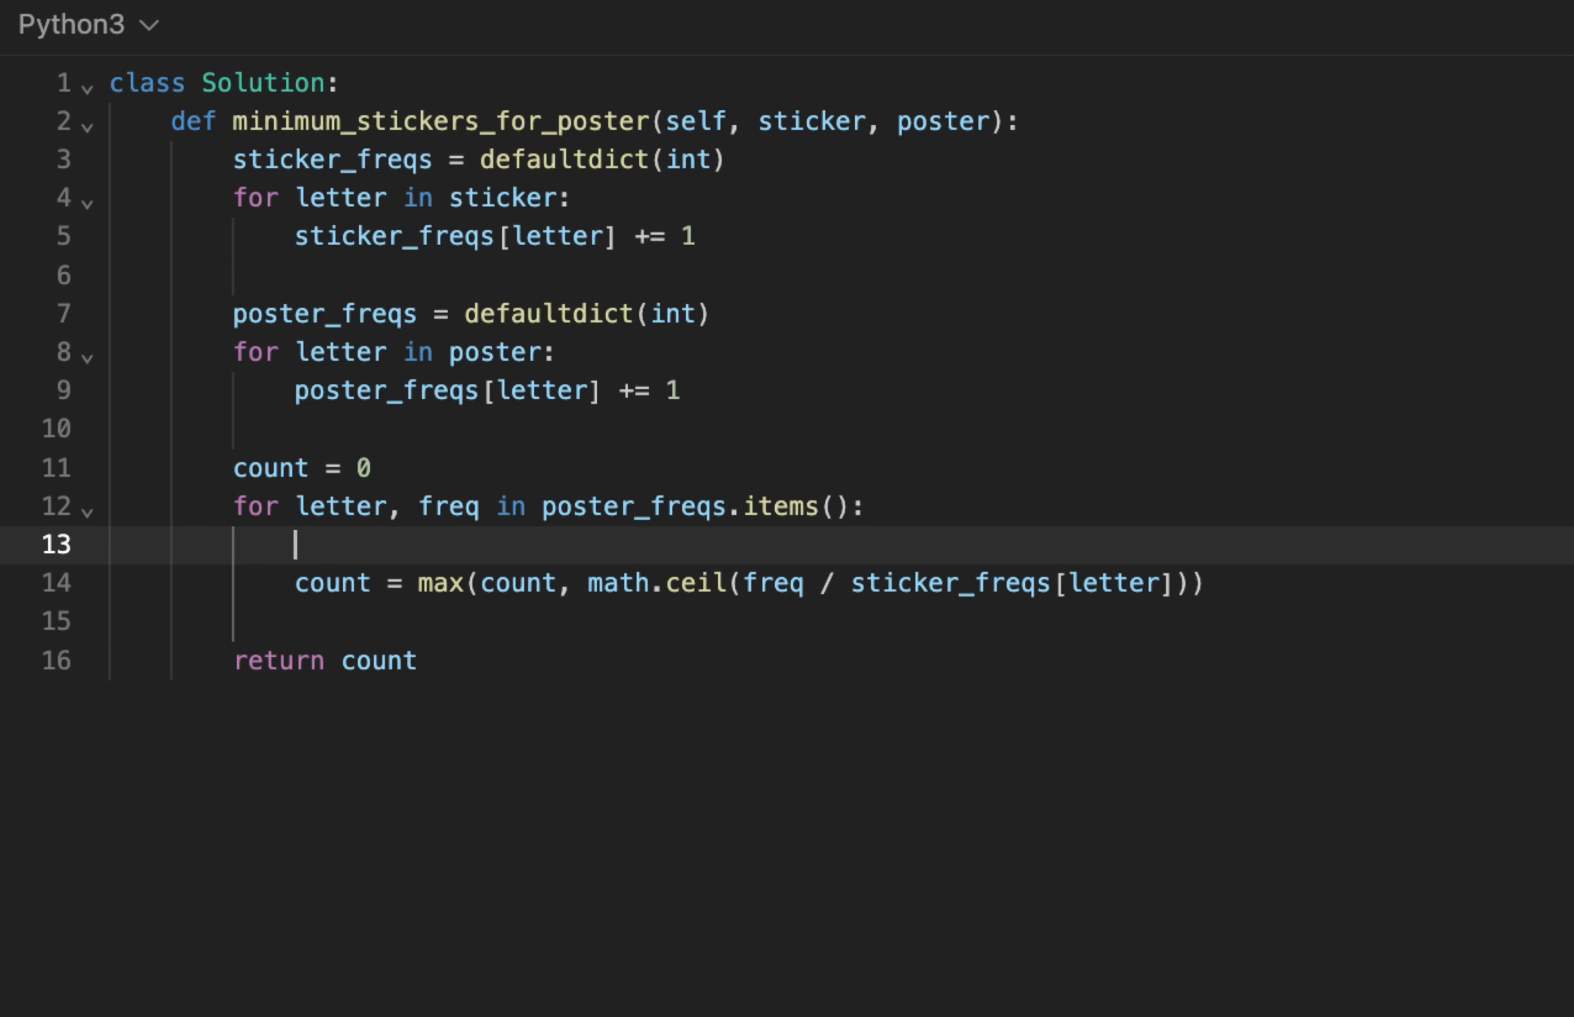
- Write the guard 'if letter not in sticker_freqs:' above the count update
type("if letter not in sticker")
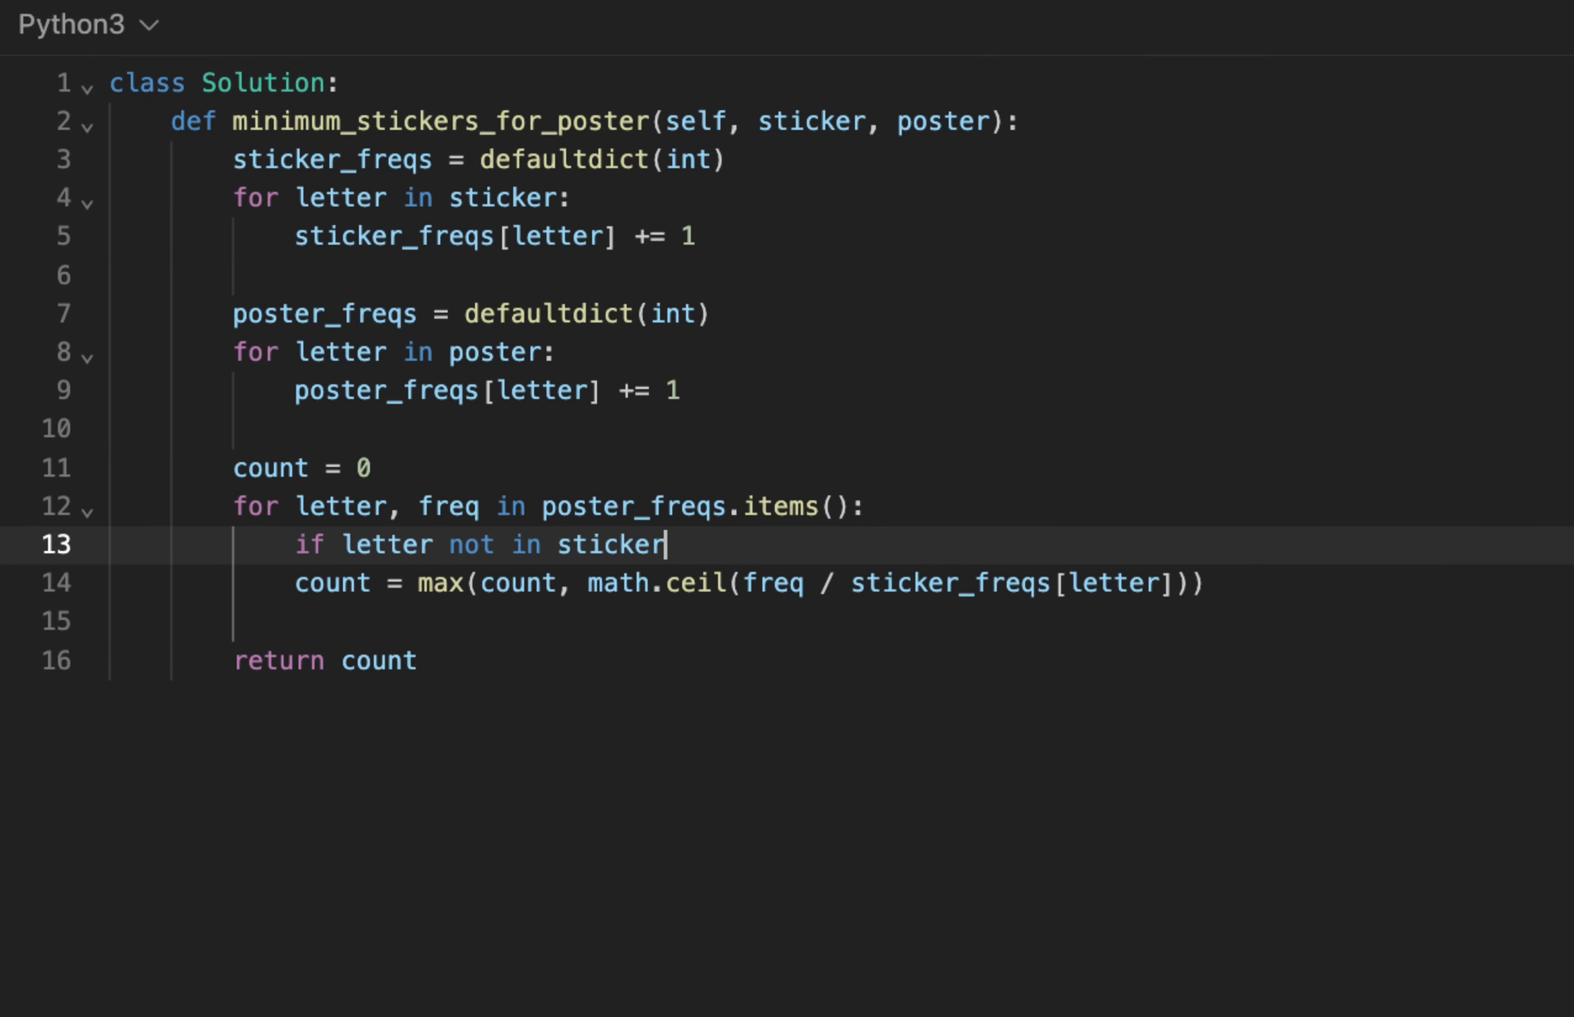
type("_freqs:")
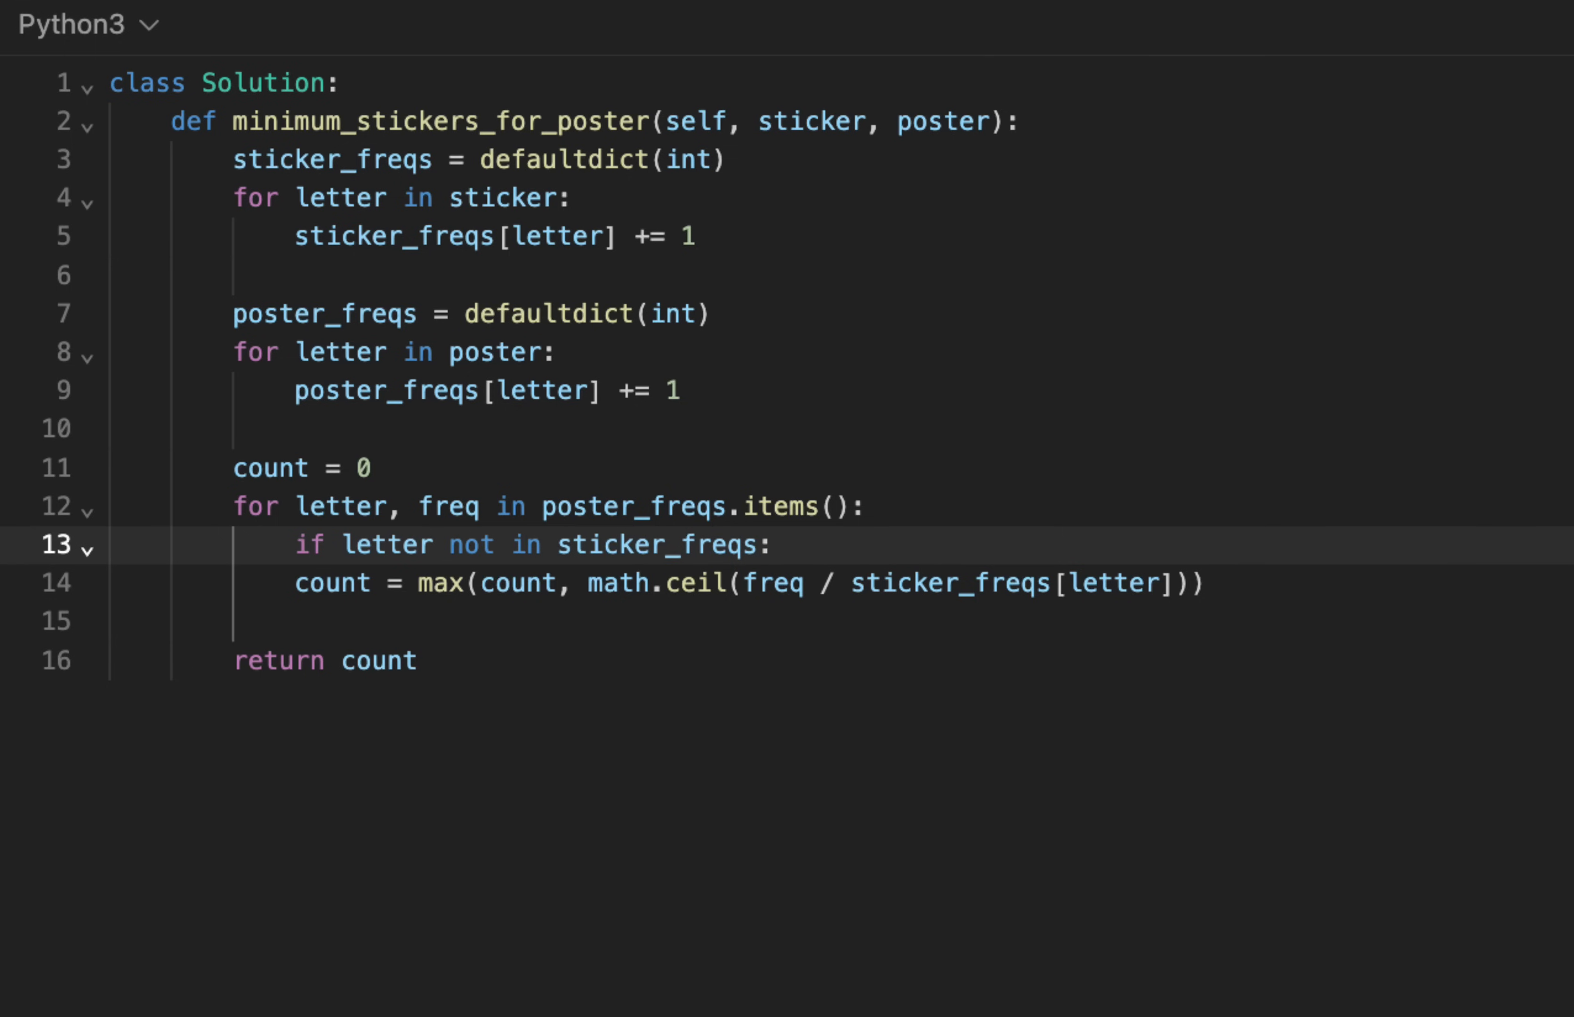